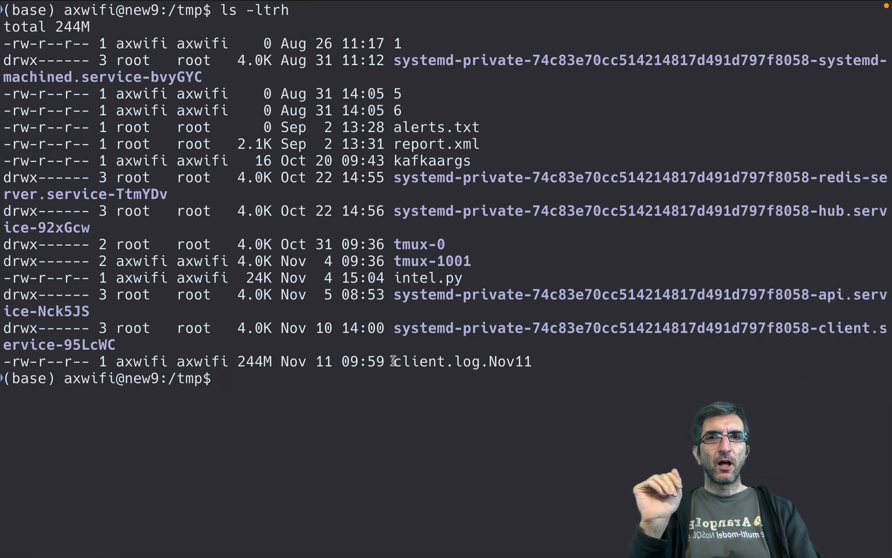
{"action": "mouse_move", "coordinate": [264, 373]}
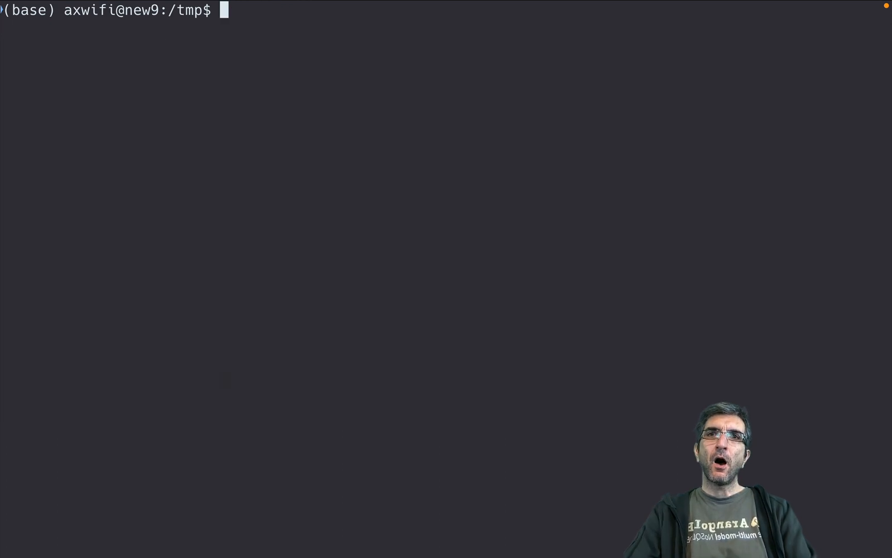
Step: Open client.log.Nov11 in the less pager to browse its JSON warning and POST lines
{"action": "type", "text": "\" fa"}
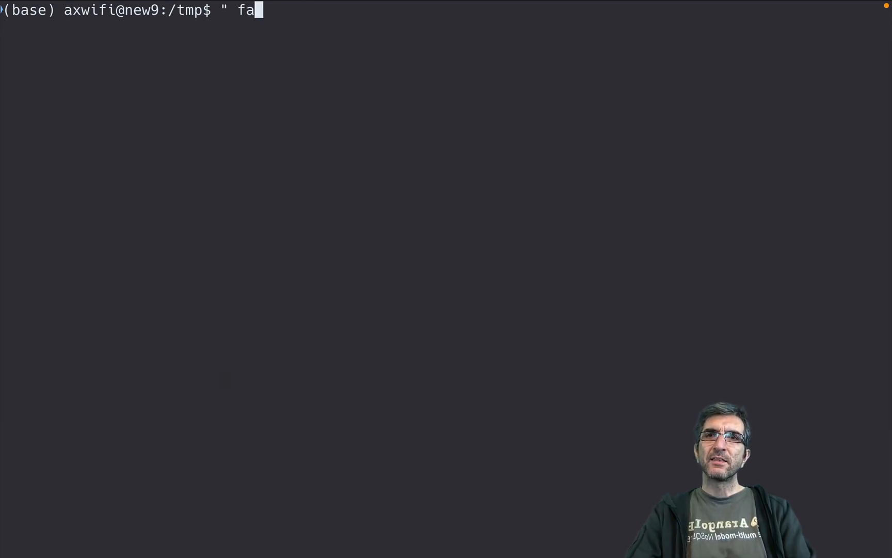
{"action": "type", "text": "iled with"}
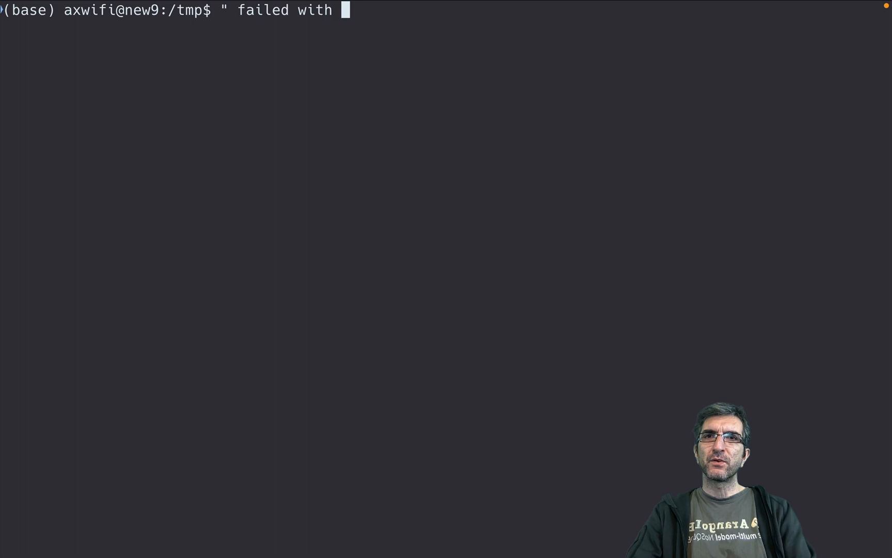
{"action": "type", "text": "KeyEr"}
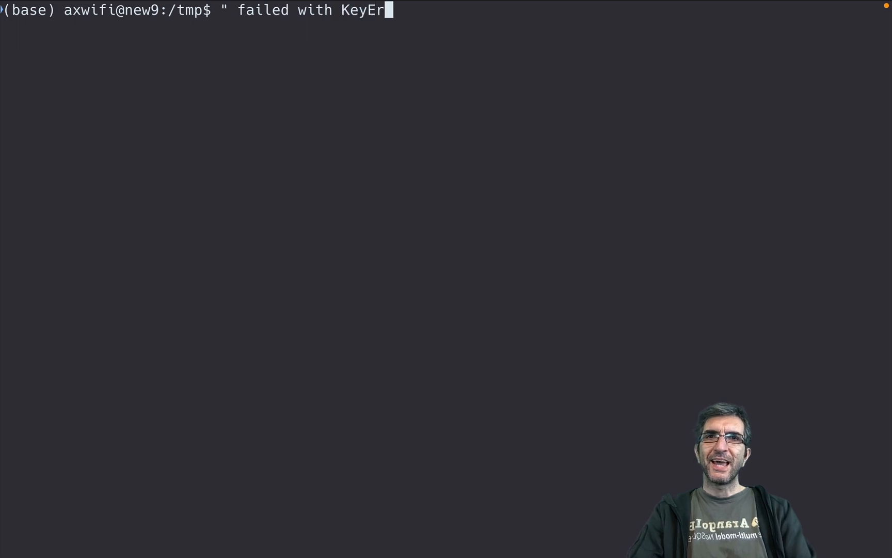
{"action": "type", "text": "ror\""}
{"action": "type", "text": "less"}
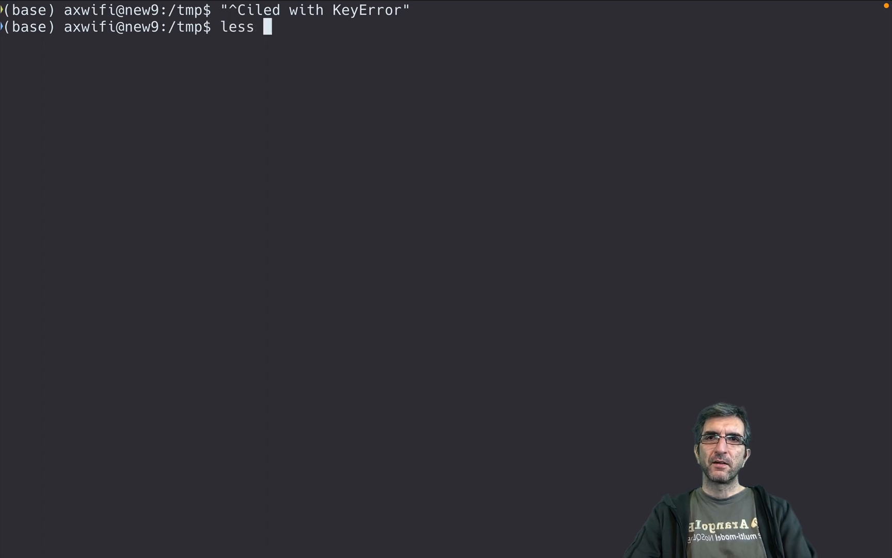
{"action": "key", "text": "Return"}
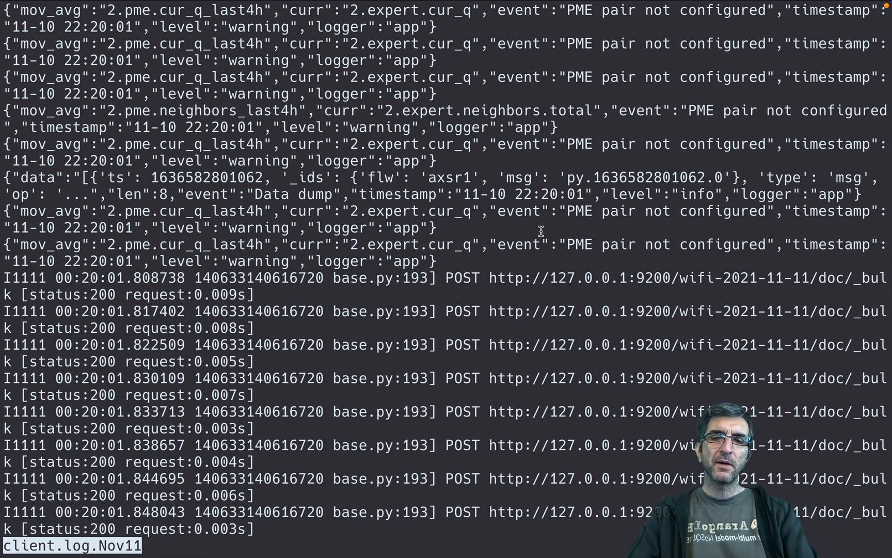
Step: Quit less and count client.log.Nov11's lines with wc -l, getting 1,690,808
{"action": "key", "text": "q"}
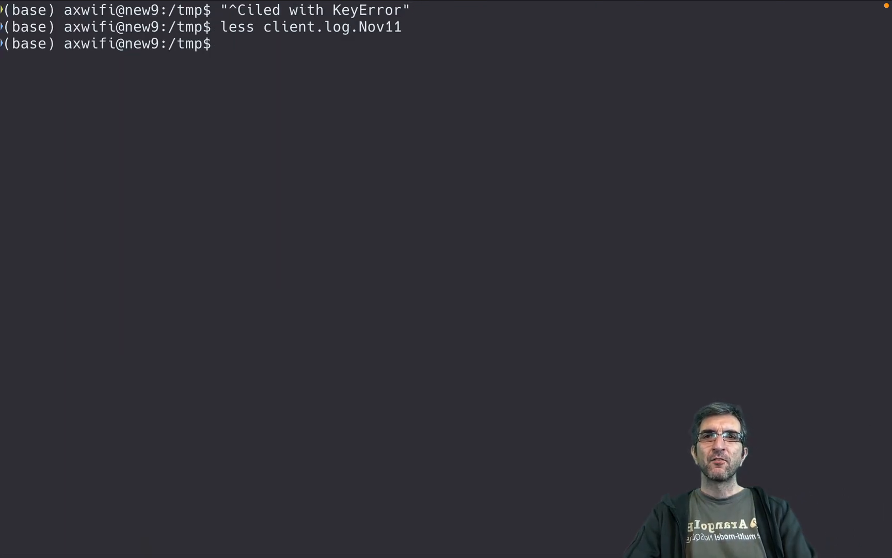
{"action": "type", "text": "wc -l"}
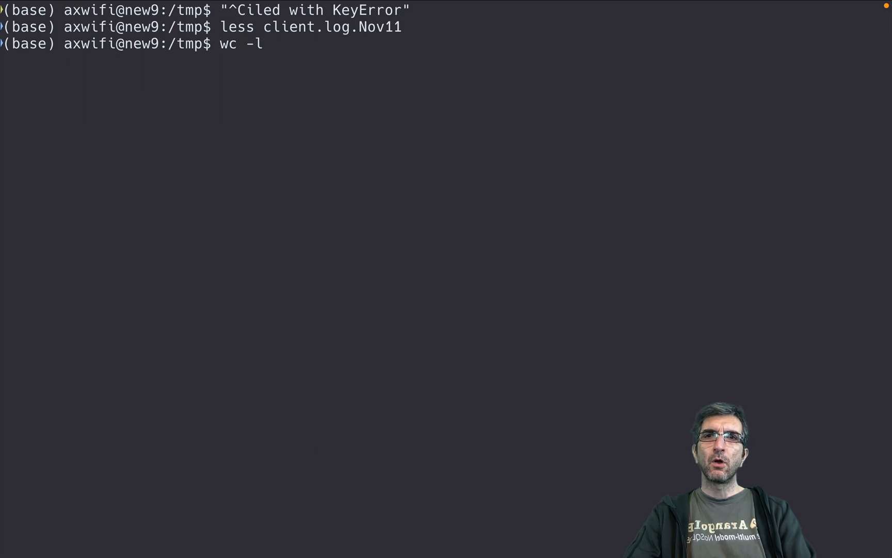
{"action": "type", "text": "client.log.Nov11"}
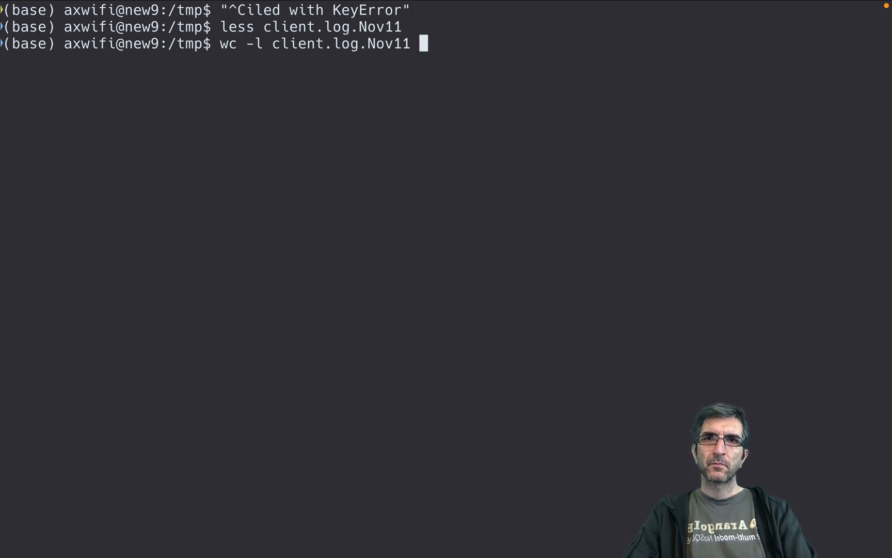
{"action": "key", "text": "Return"}
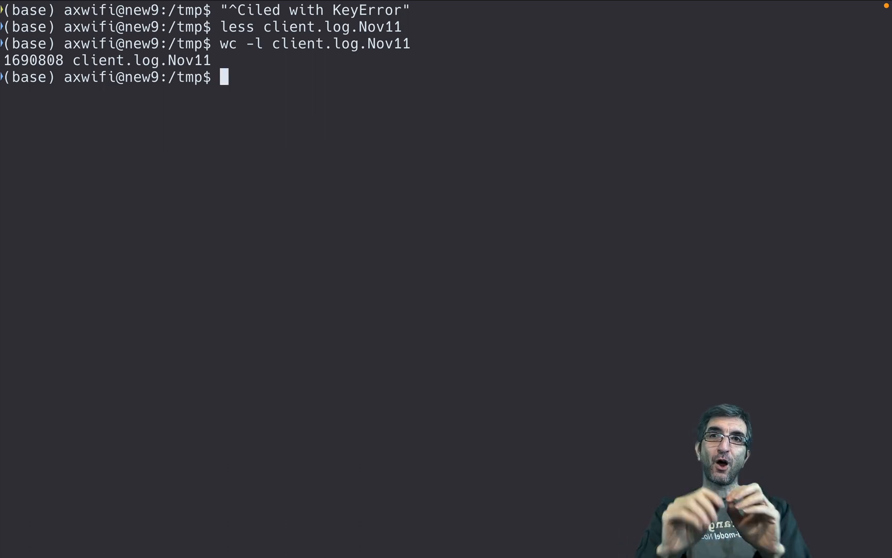
{"action": "type", "text": "grep \"failed with KeyError"}
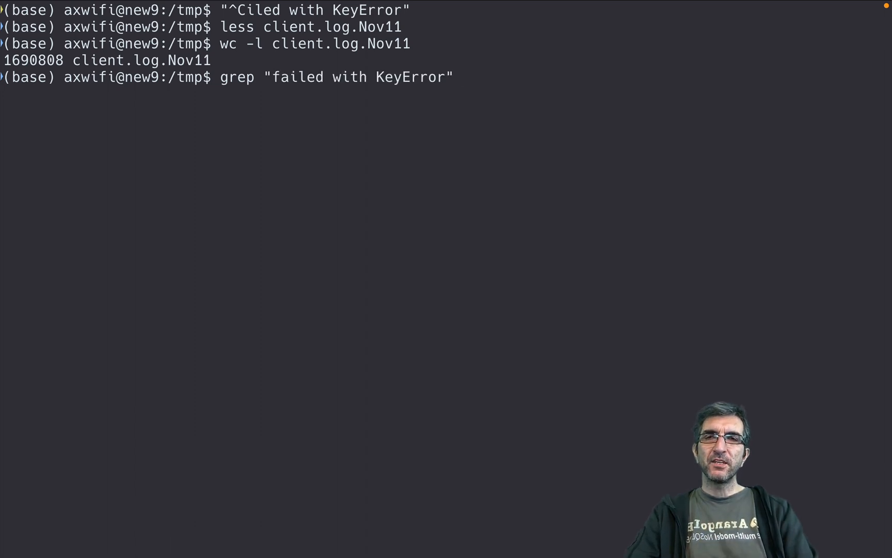
Step: List the first ten 'failed with KeyError' lines of client.log.Nov11, piped to head
{"action": "type", "text": "client.log.Nov11"}
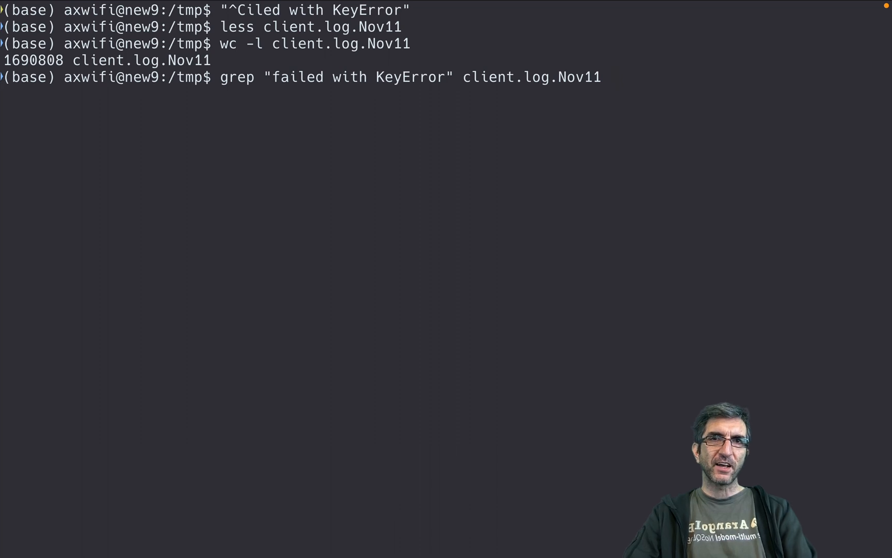
{"action": "key", "text": "Return"}
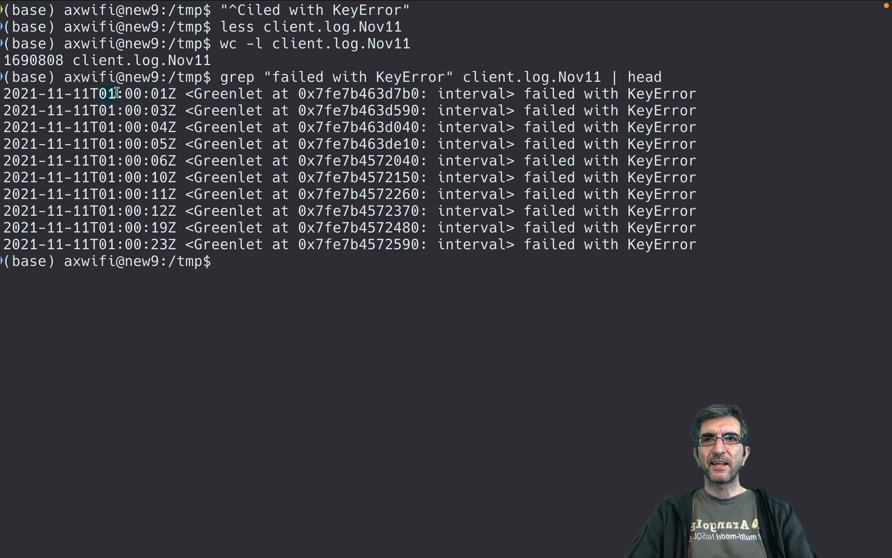
{"action": "mouse_move", "coordinate": [524, 93]}
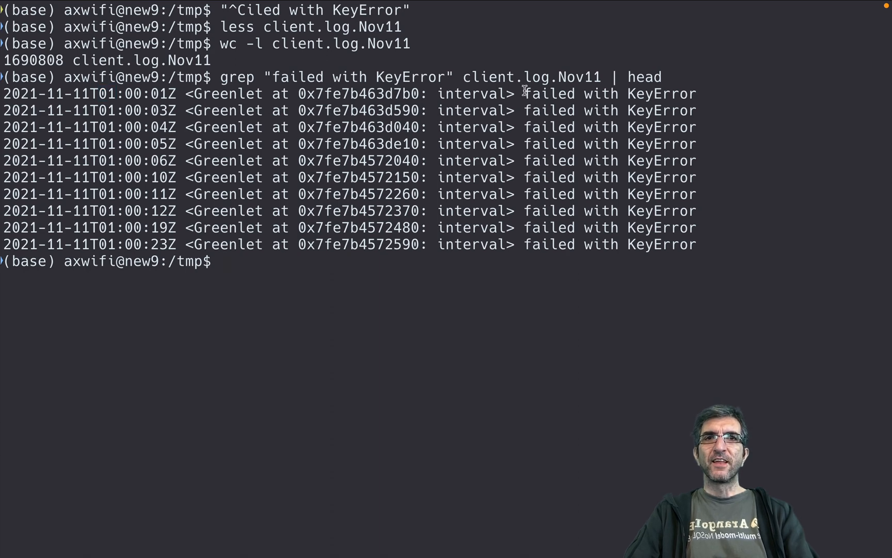
{"action": "mouse_move", "coordinate": [663, 93]}
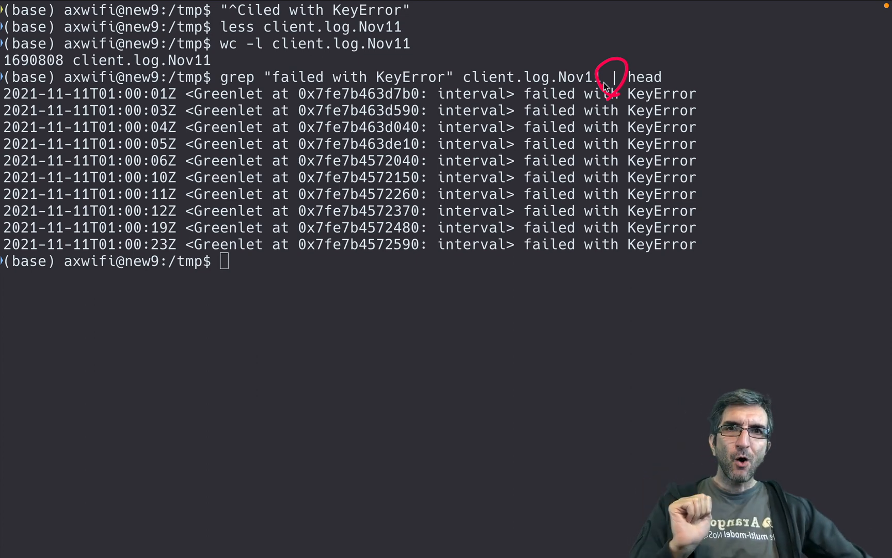
{"action": "mouse_move", "coordinate": [769, 96]}
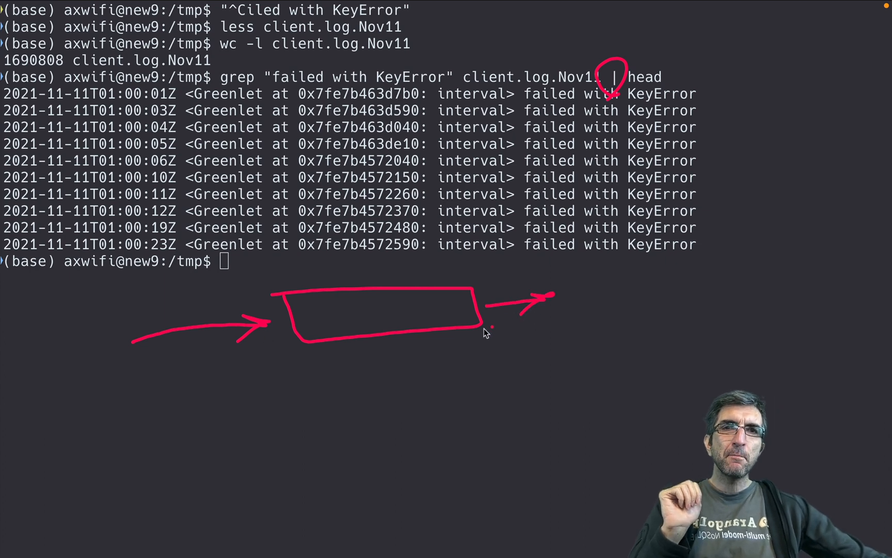
{"action": "mouse_move", "coordinate": [393, 186]}
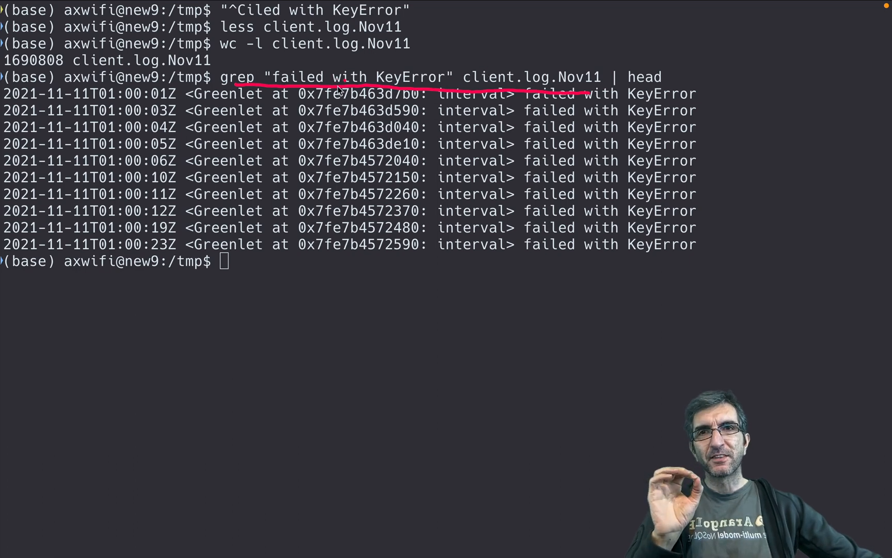
{"action": "mouse_move", "coordinate": [635, 91]}
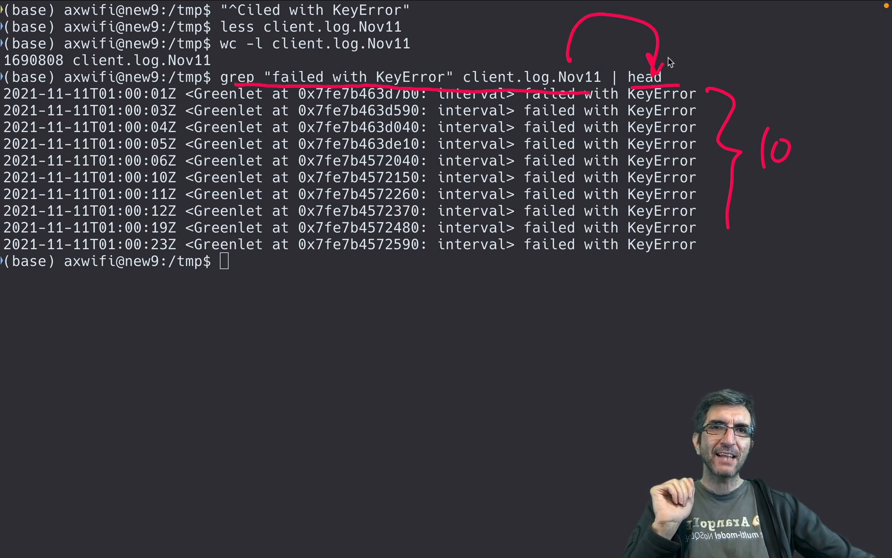
{"action": "mouse_move", "coordinate": [428, 90]}
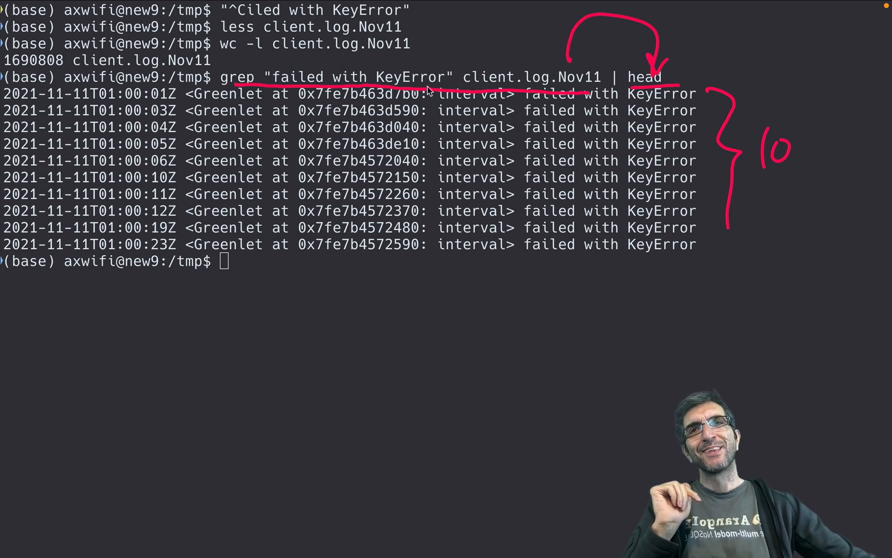
{"action": "mouse_move", "coordinate": [230, 71]}
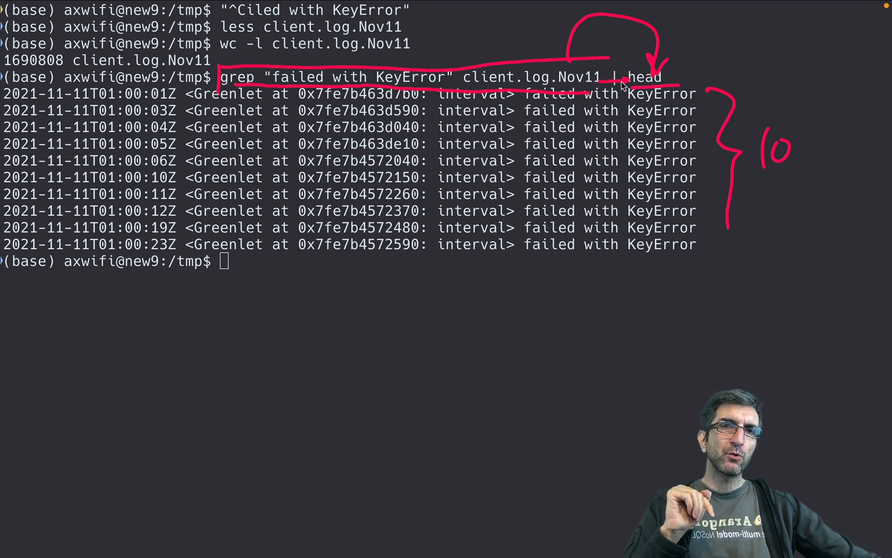
{"action": "mouse_move", "coordinate": [657, 88]}
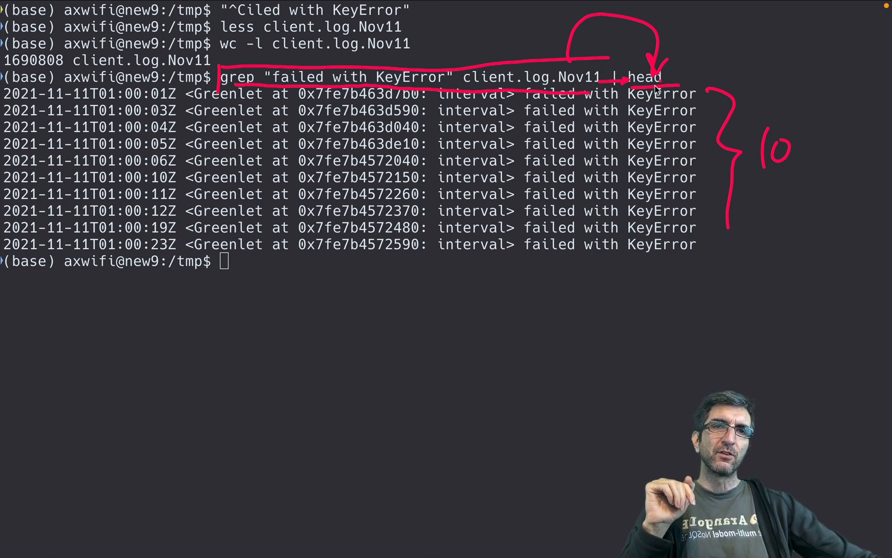
{"action": "mouse_move", "coordinate": [717, 161]}
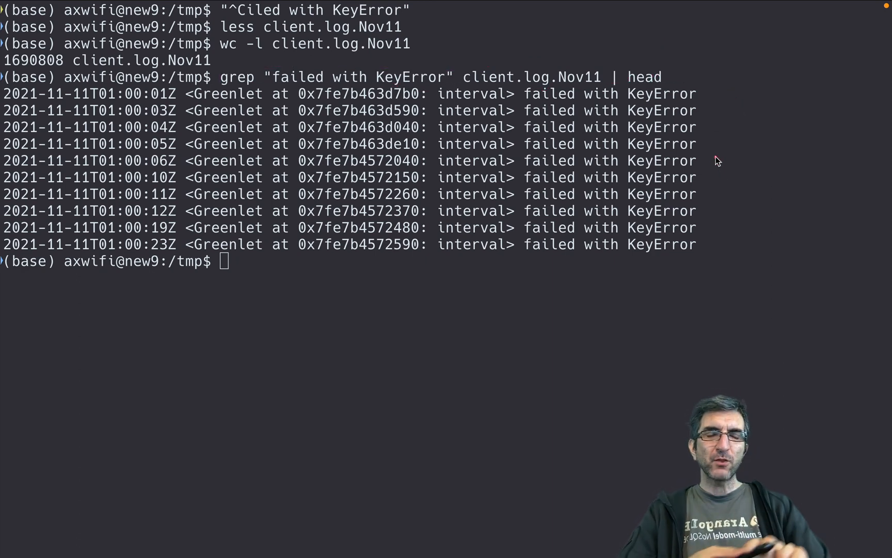
{"action": "mouse_move", "coordinate": [35, 102]}
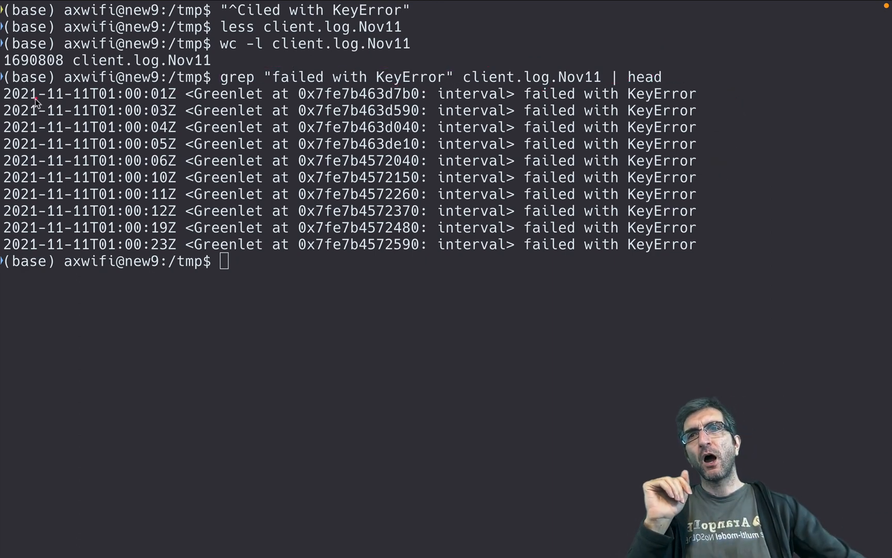
{"action": "mouse_move", "coordinate": [102, 103]}
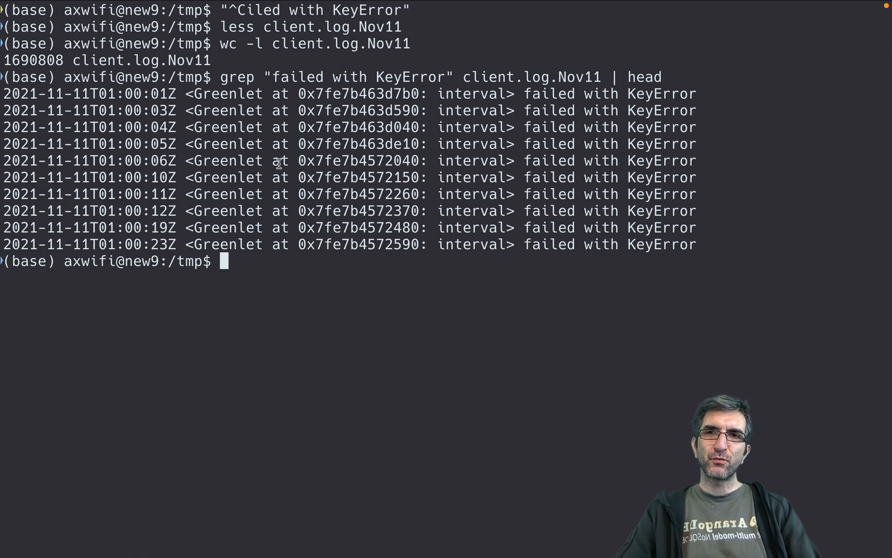
Step: Add a cut -d"T" -f2 stage to the KeyError pipeline, then clear the screen
{"action": "type", "text": "grep \"failed with KeyError\" client.log.Nov11 | head"}
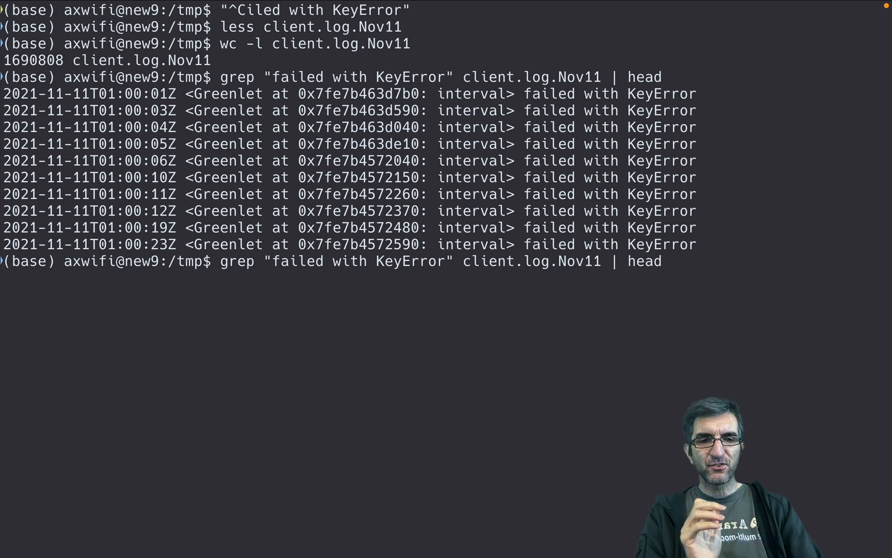
{"action": "key", "text": "BackSpace"}
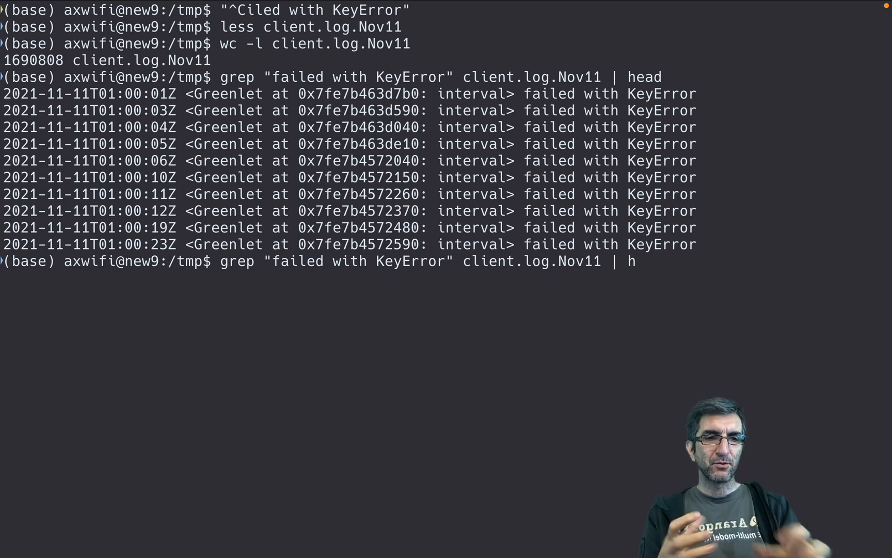
{"action": "key", "text": "BackSpace"}
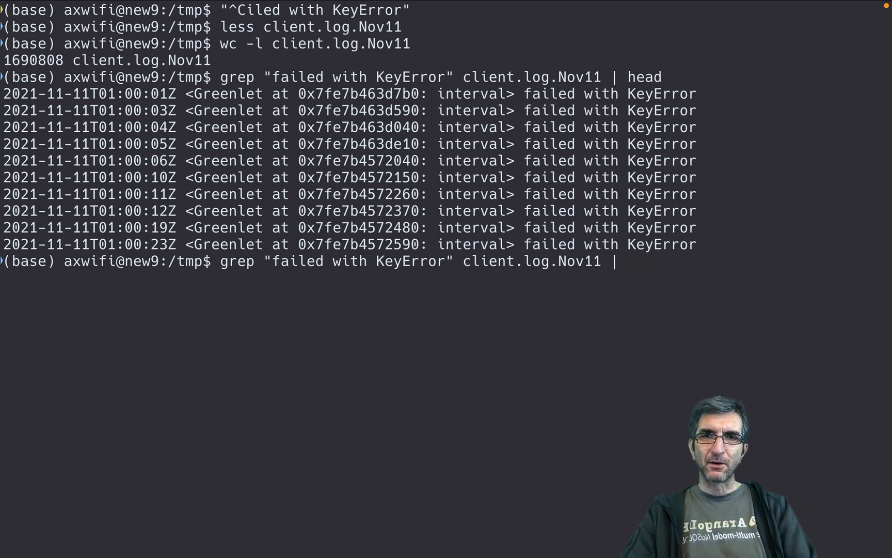
{"action": "type", "text": "head"}
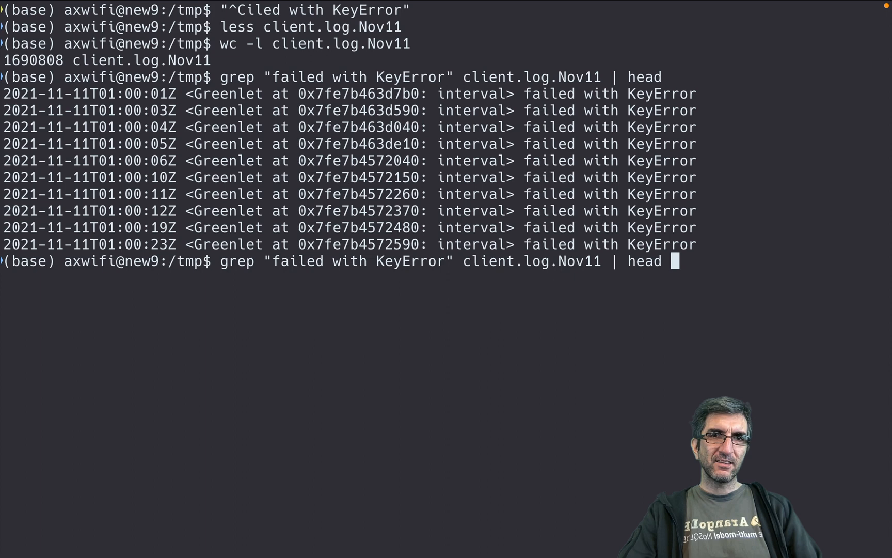
{"action": "type", "text": "|"}
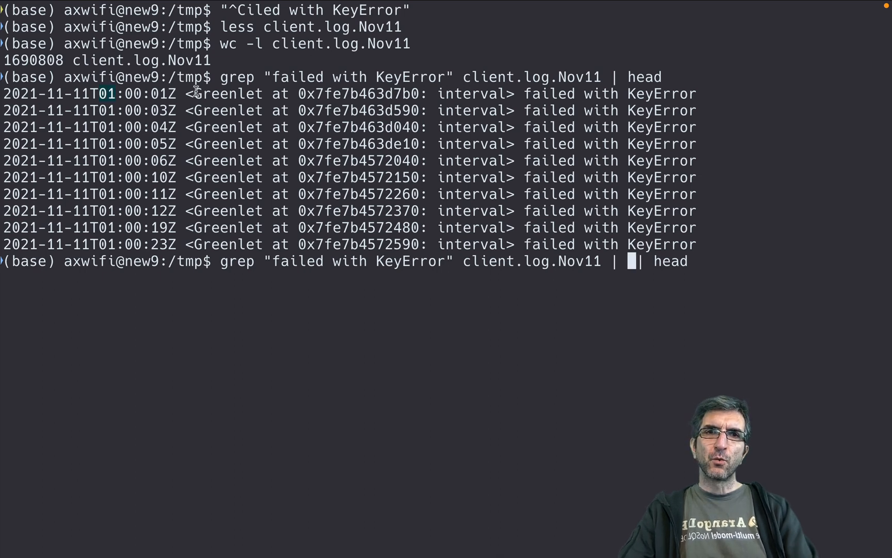
{"action": "type", "text": "cut -="}
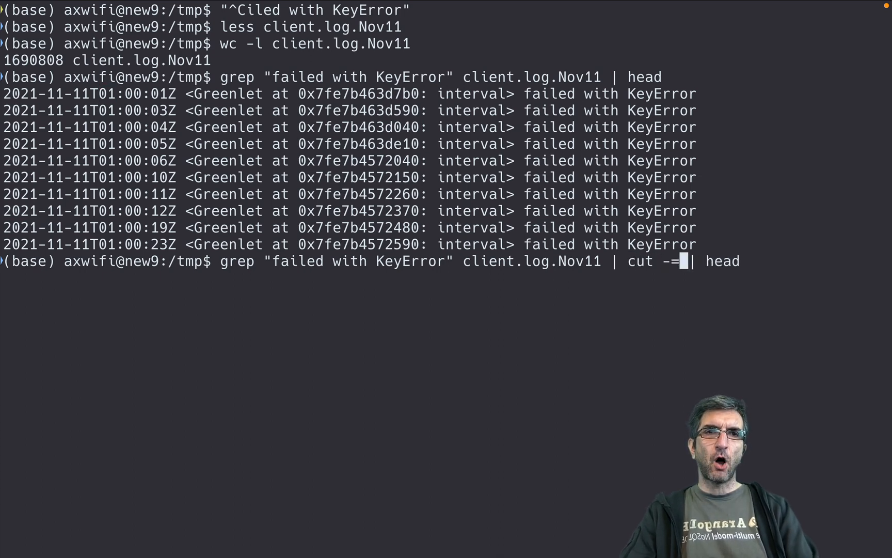
{"action": "type", "text": "d"}
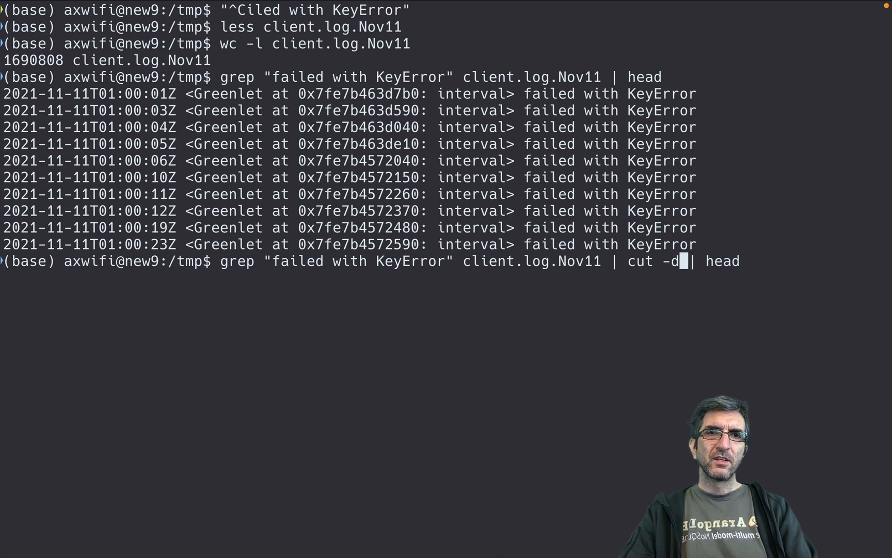
{"action": "type", "text": "\"T\""}
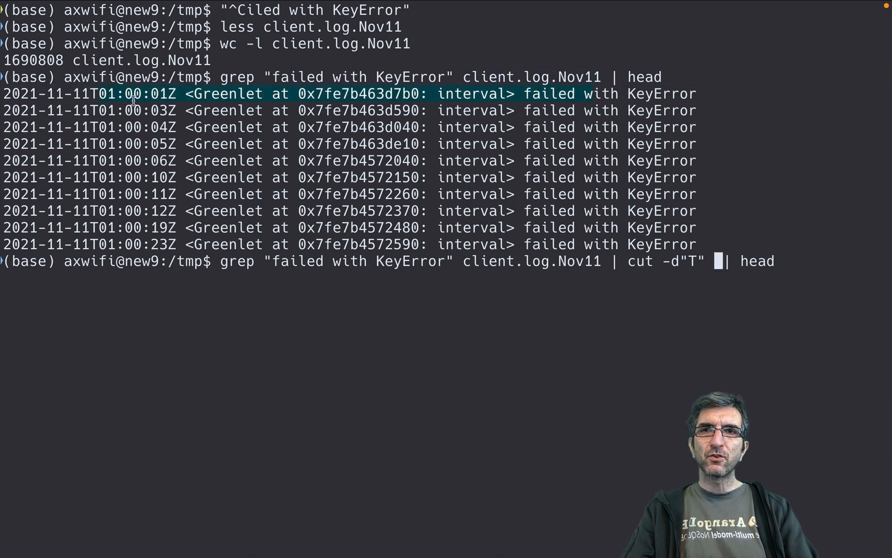
{"action": "type", "text": "-f"}
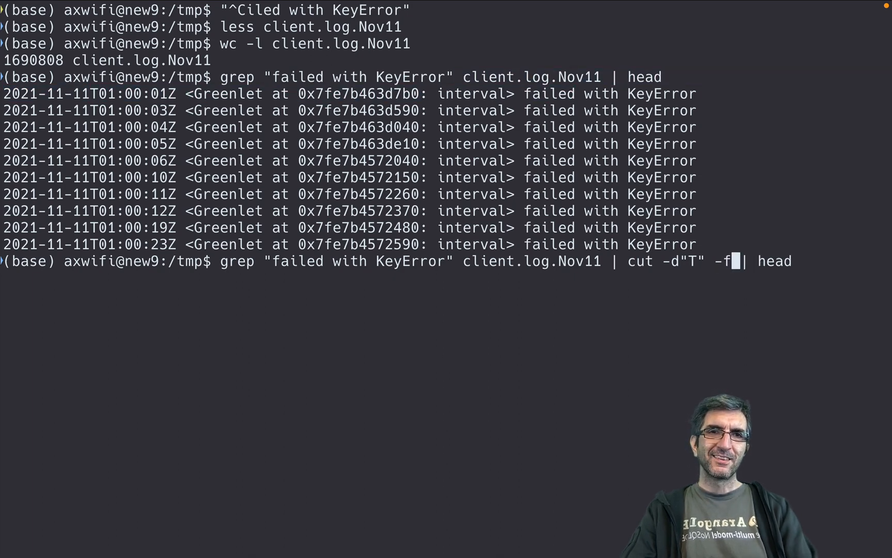
{"action": "type", "text": "2"}
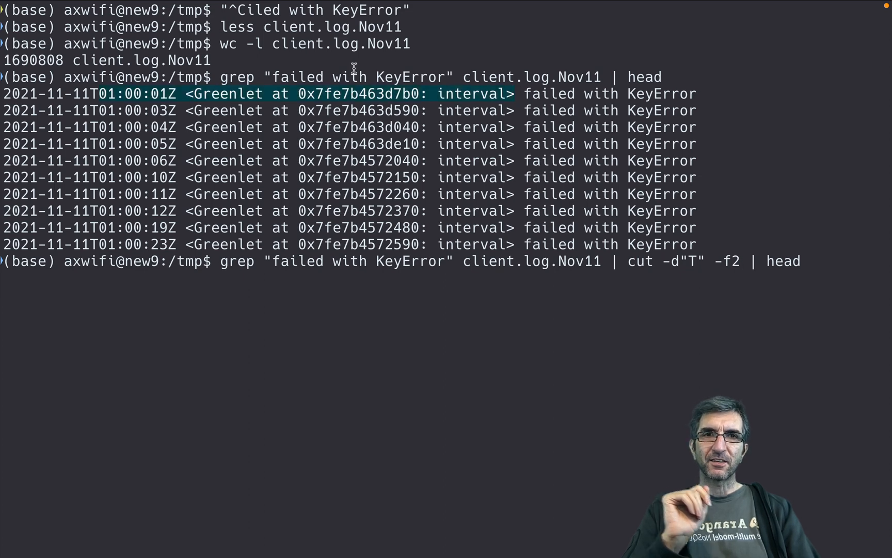
{"action": "key", "text": "Return"}
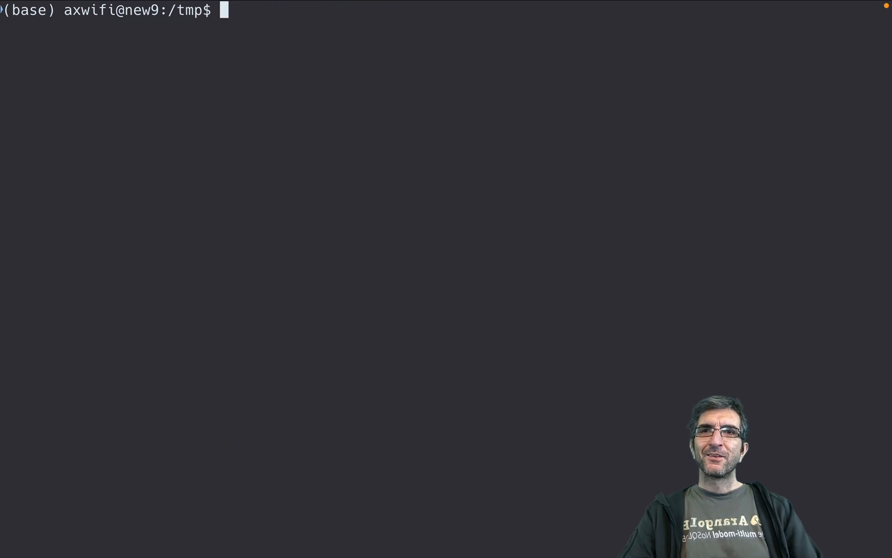
Step: Add cut -d":" -f1 to show each failure's hour (01), drop head, and clear
{"action": "key", "text": "Return"}
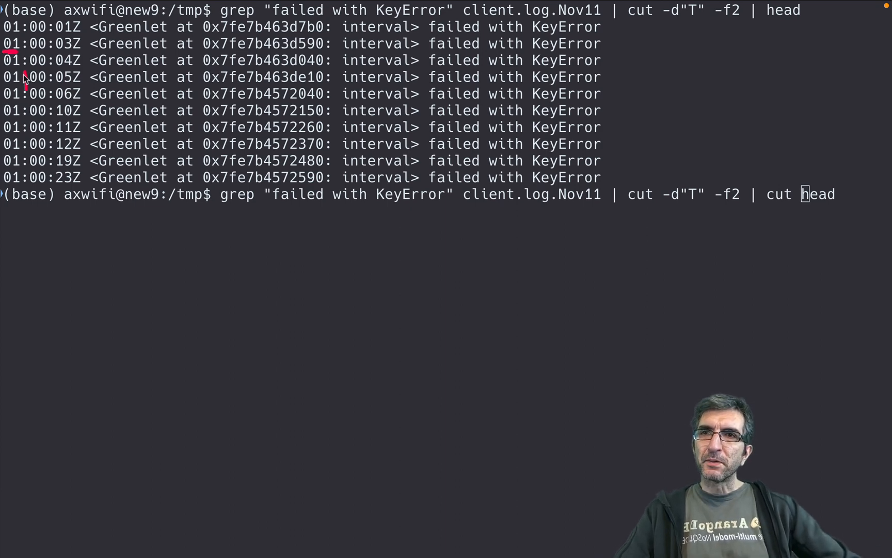
{"action": "mouse_move", "coordinate": [22, 82]}
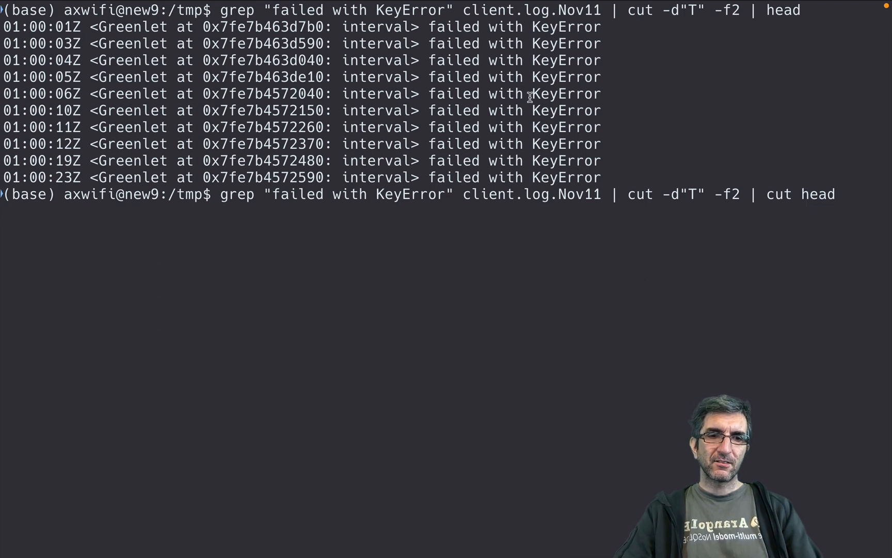
{"action": "type", "text": "-d\":"}
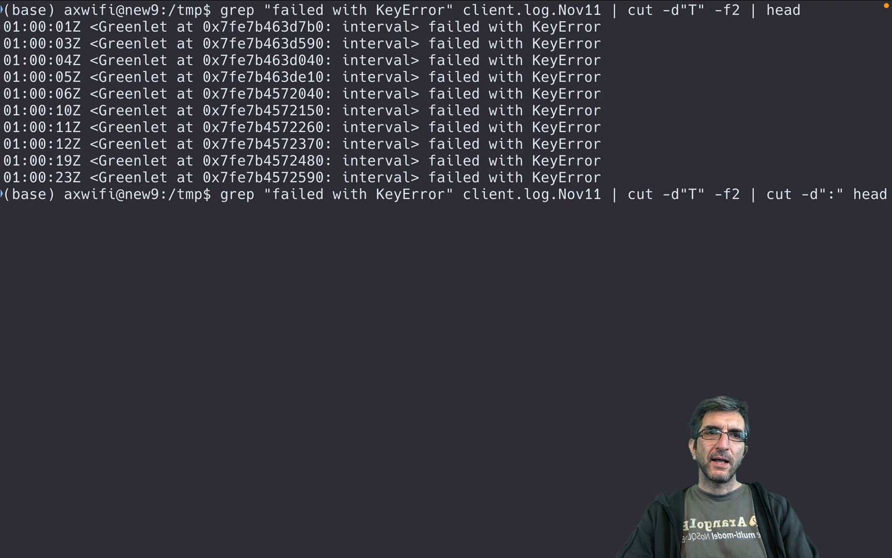
{"action": "key", "text": "Return"}
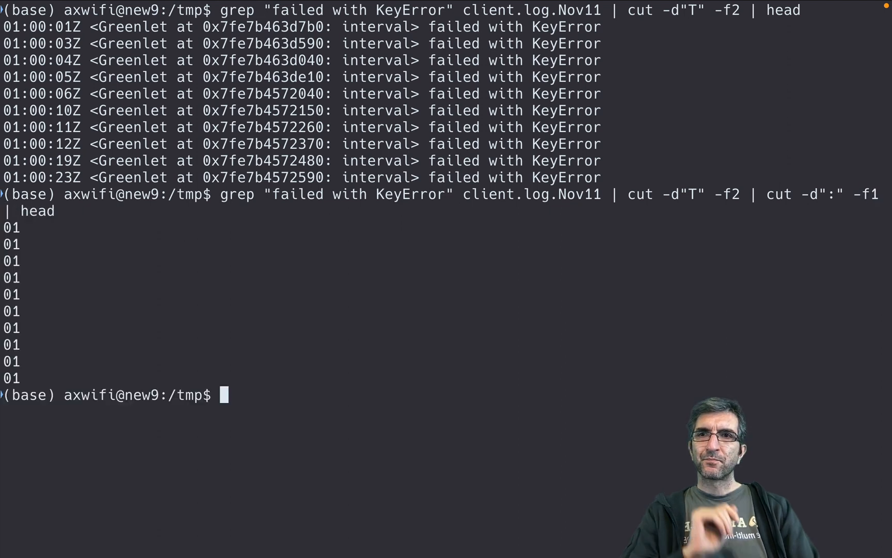
{"action": "key", "text": "Up"}
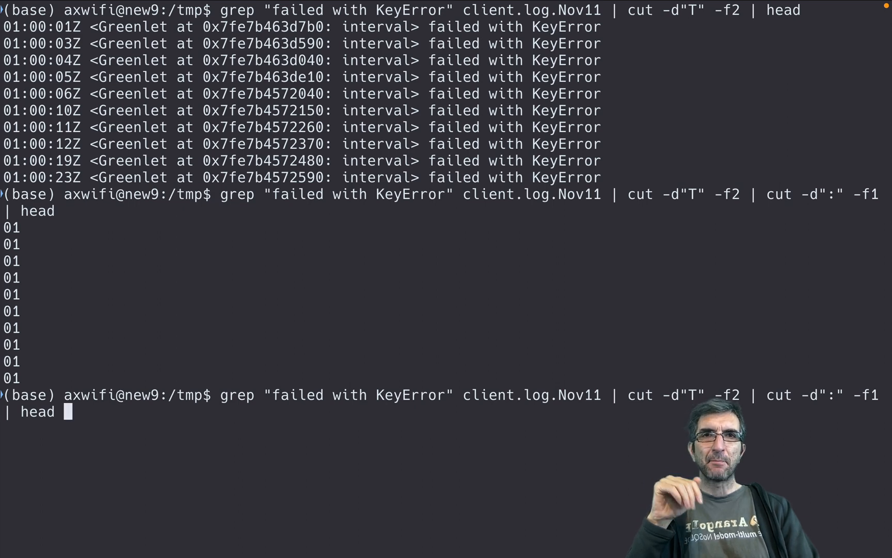
{"action": "mouse_move", "coordinate": [628, 235]}
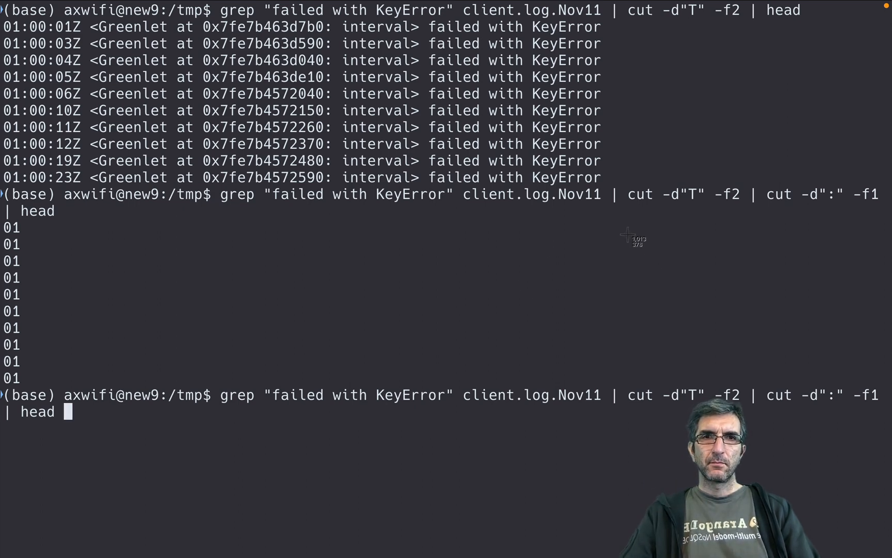
{"action": "key", "text": "BackSpace"}
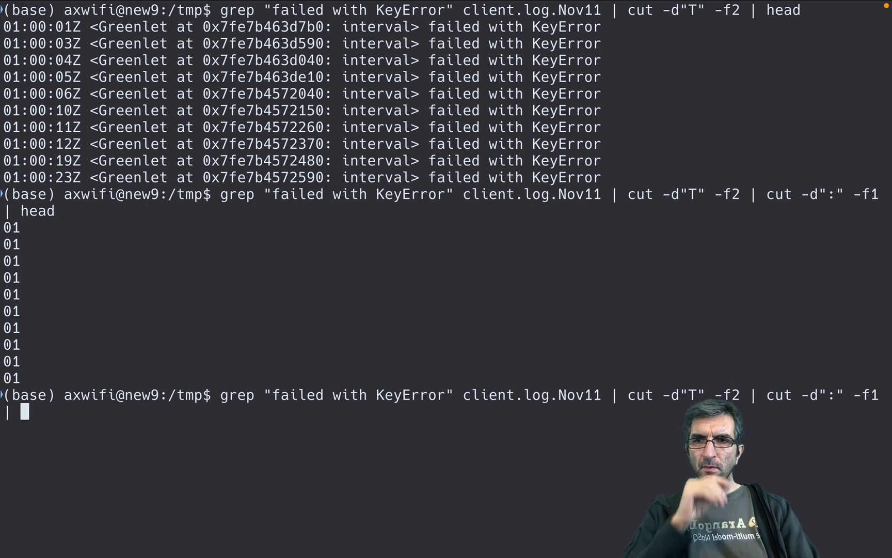
{"action": "key", "text": "Return"}
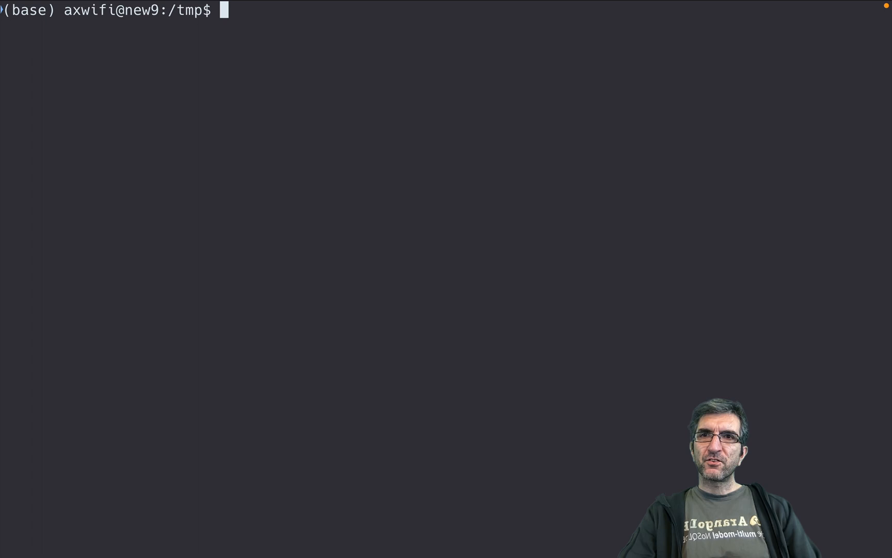
Step: Append sort | uniq -c for hourly KeyError counts: 1910, 1914, 1919, 1903
{"action": "type", "text": "grep \"failed with KeyError\" client.log.Nov11 | cut -d\"T\" -f2 | cut -d\":\" -f1"}
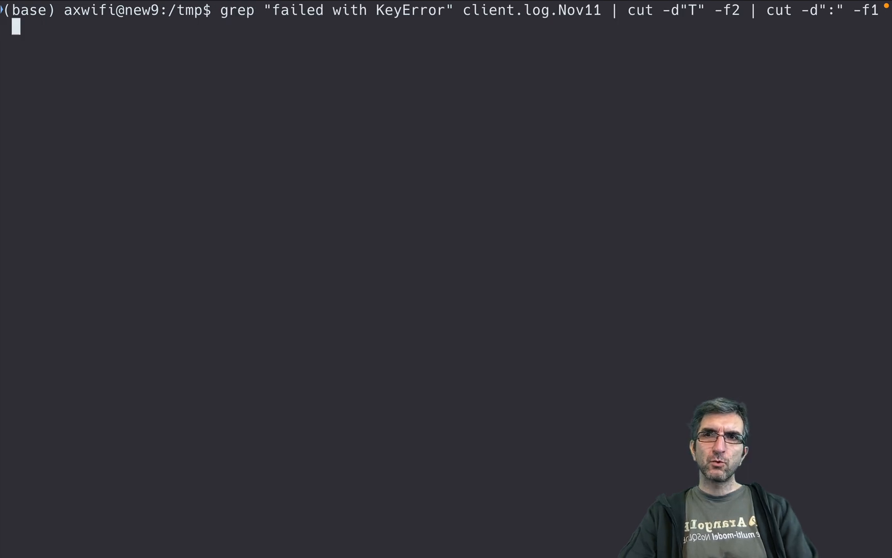
{"action": "type", "text": "| cou"}
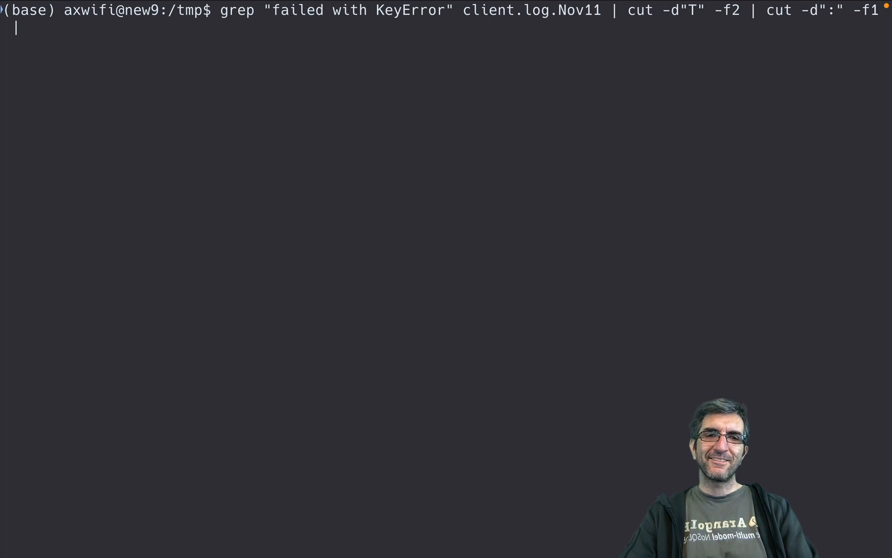
{"action": "type", "text": "| sort | u"}
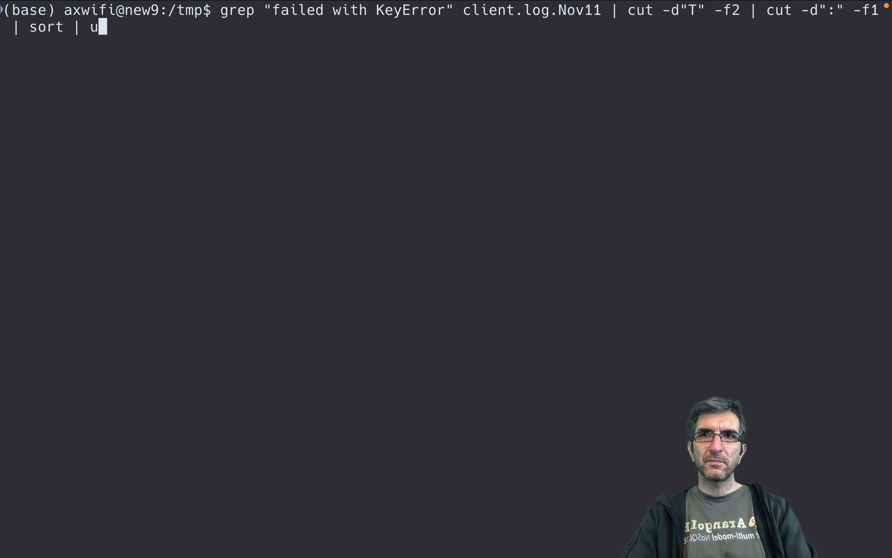
{"action": "type", "text": "niq"}
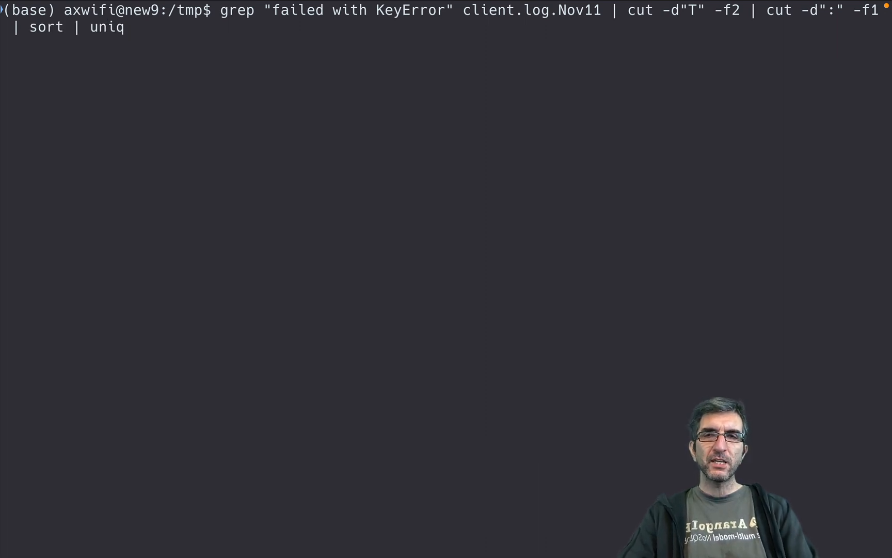
{"action": "type", "text": "-c"}
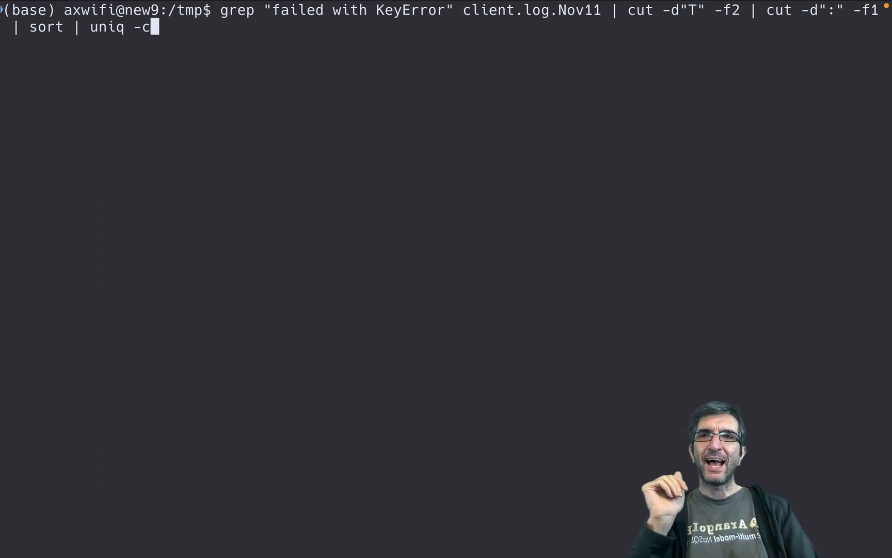
{"action": "key", "text": "Return"}
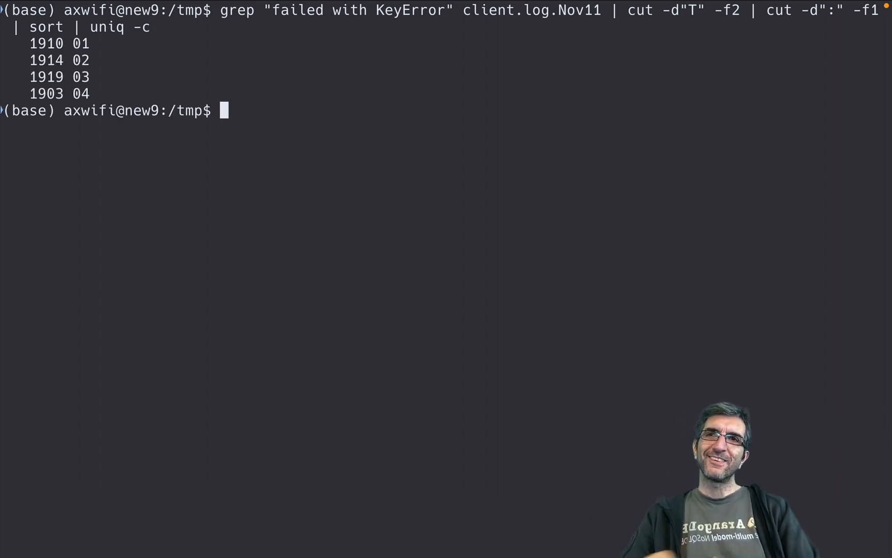
{"action": "mouse_move", "coordinate": [143, 44]}
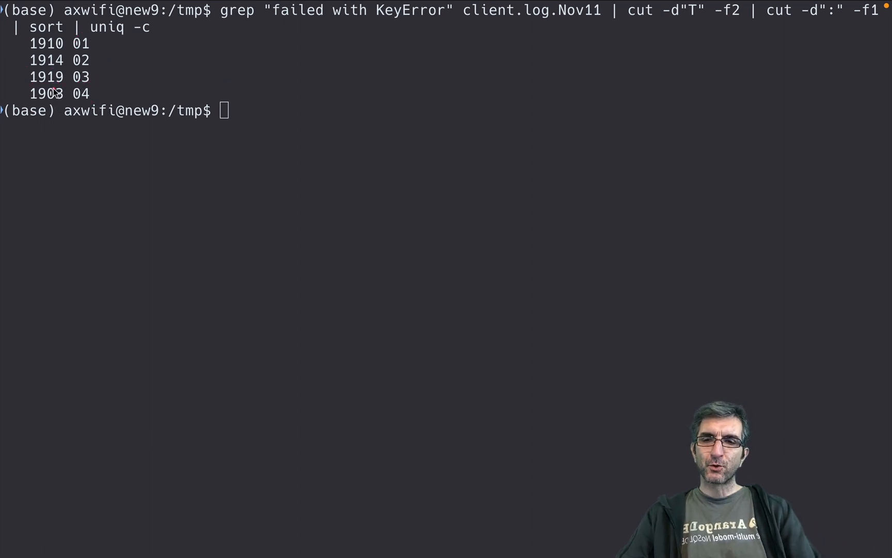
{"action": "mouse_move", "coordinate": [233, 82]}
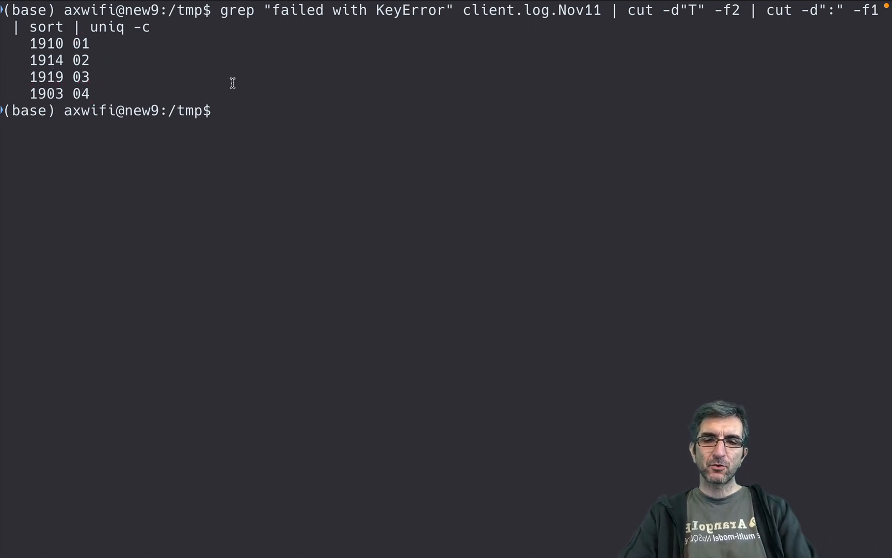
{"action": "type", "text": "term"}
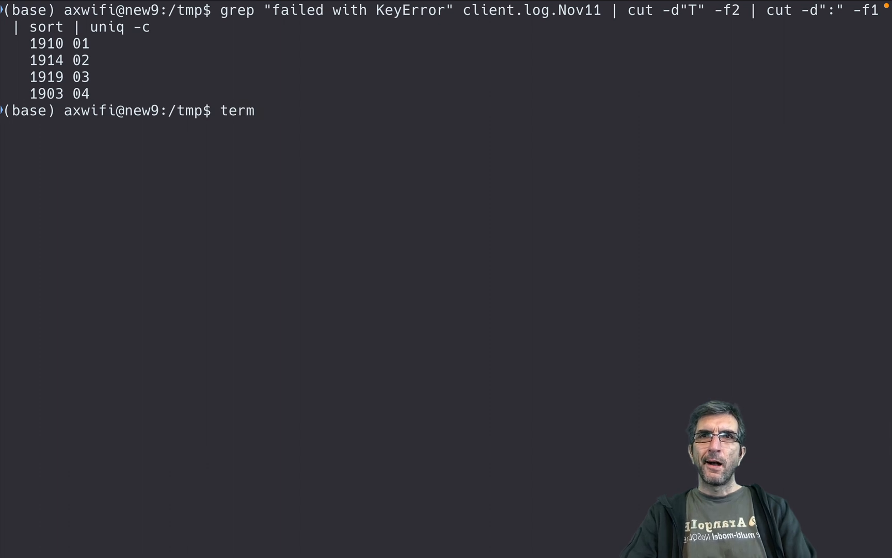
Step: Abandon the partial termgraph command and recall the sort | uniq -c pipeline
{"action": "type", "text": "graph"}
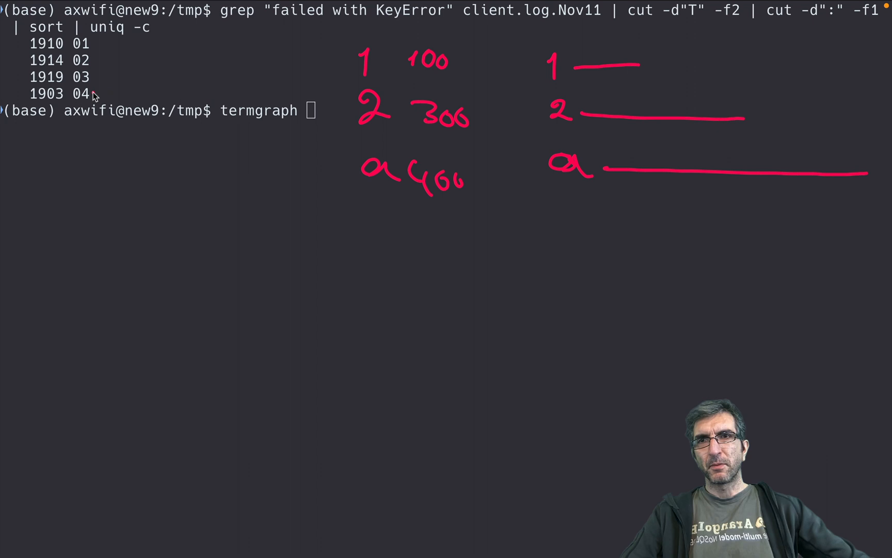
{"action": "left_click_drag", "start_coordinate": [106, 43], "coordinate": [105, 94]}
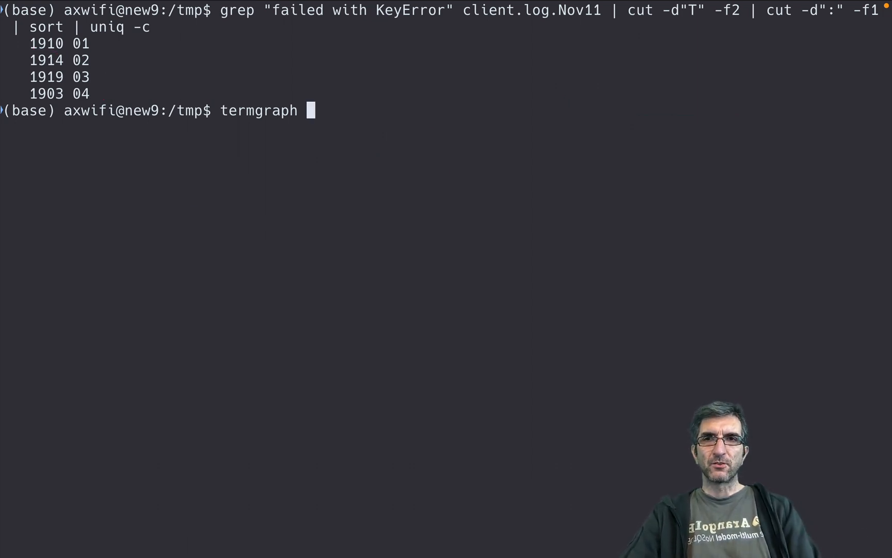
{"action": "key", "text": "Up"}
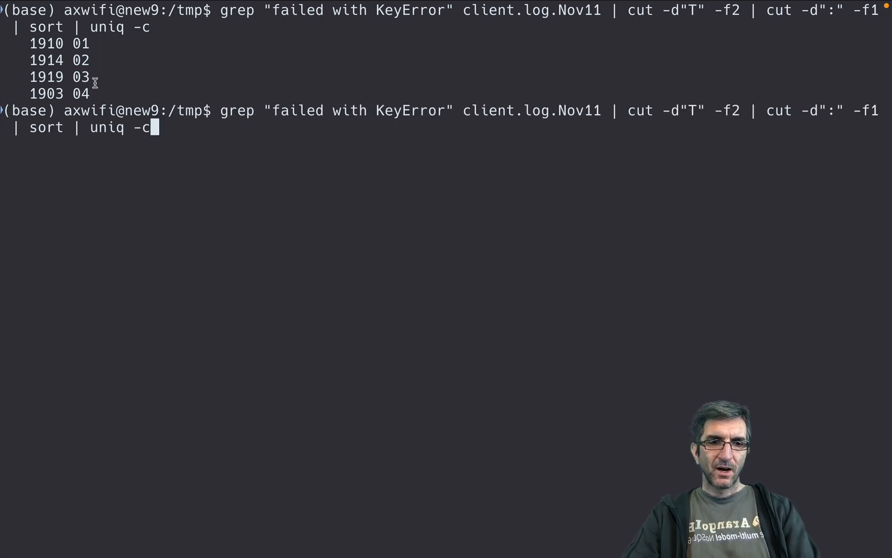
Step: Append awk '{print $2 " " $1}' so each line lists hour then count
{"action": "type", "text": "| awk '"}
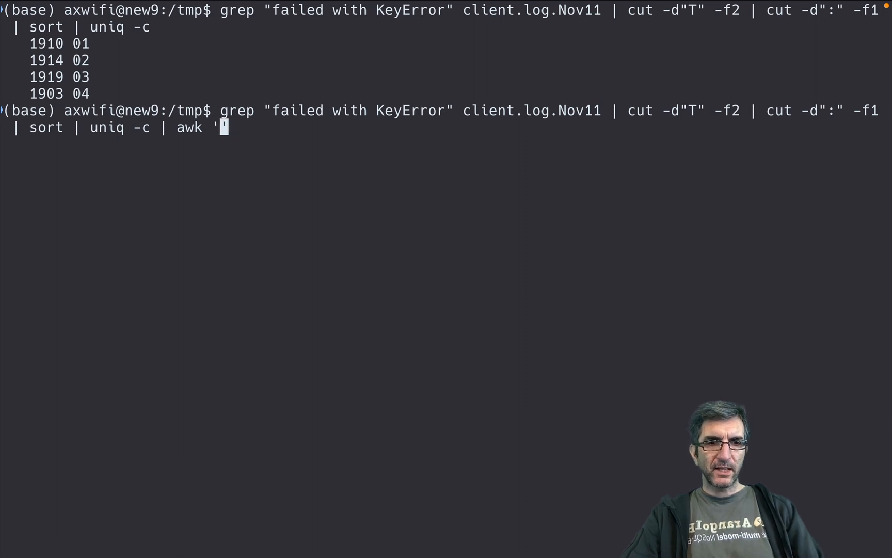
{"action": "type", "text": "{}"}
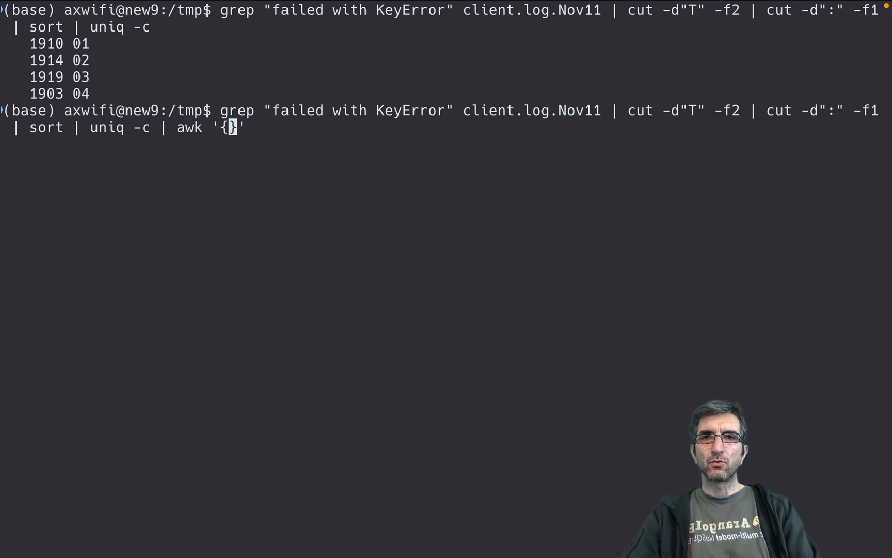
{"action": "type", "text": "print"}
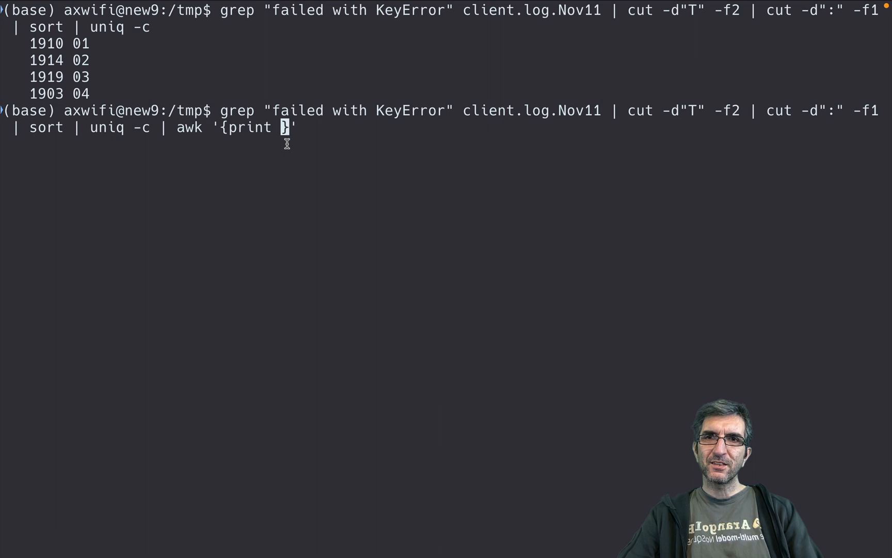
{"action": "type", "text": "$2"}
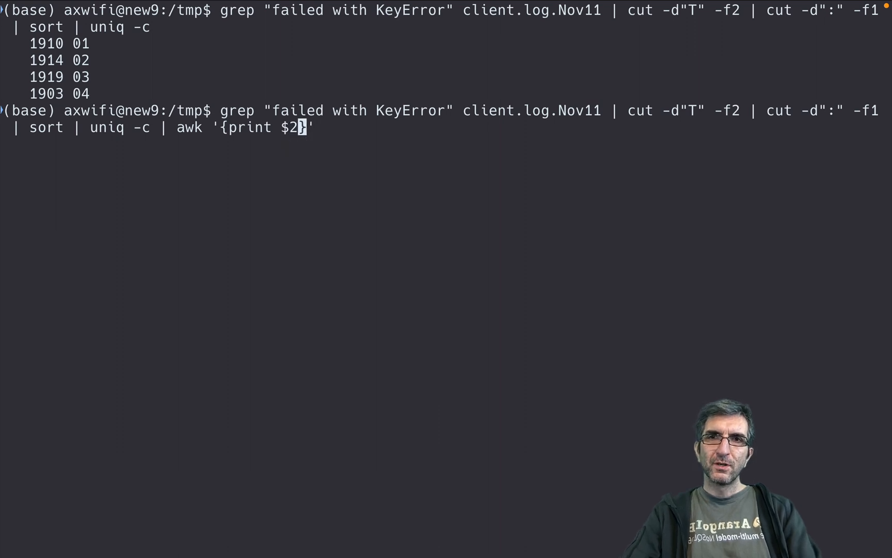
{"action": "type", "text": "\" \" $"}
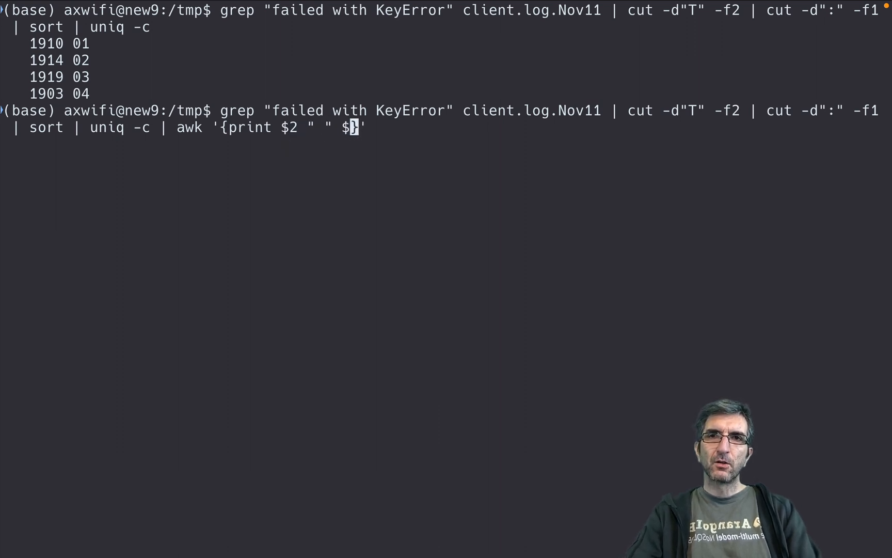
{"action": "type", "text": "1}'"}
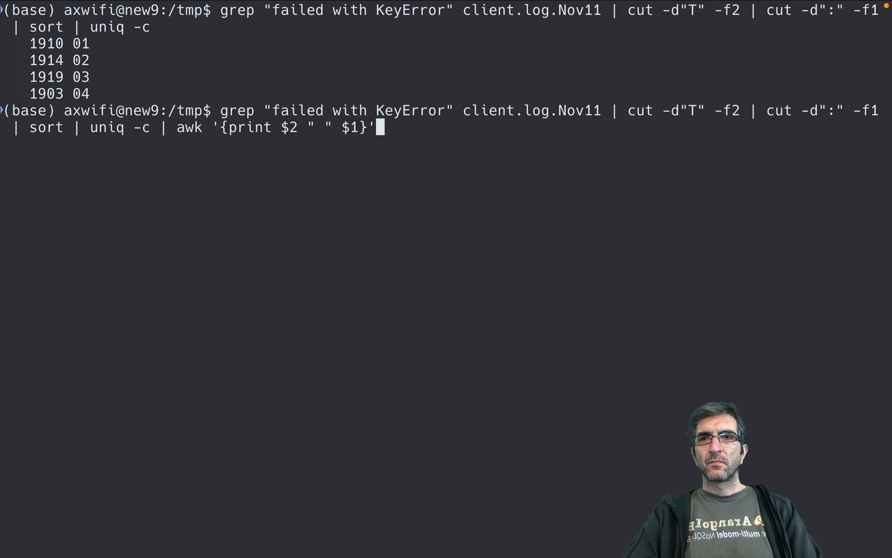
{"action": "key", "text": "Return"}
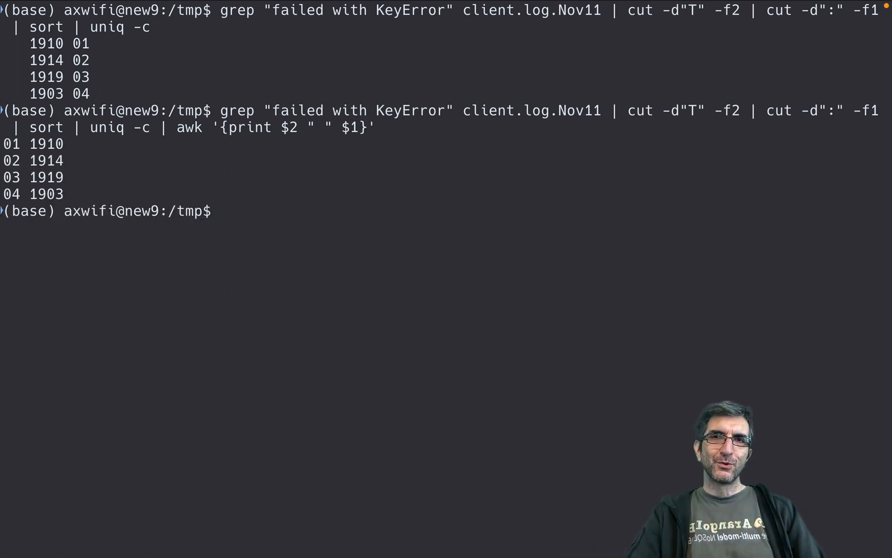
Step: Pipe the hour-count pairs into termgraph, charting about 1.91K, 1.91K, 1.92K, 1.90K
{"action": "type", "text": "|"}
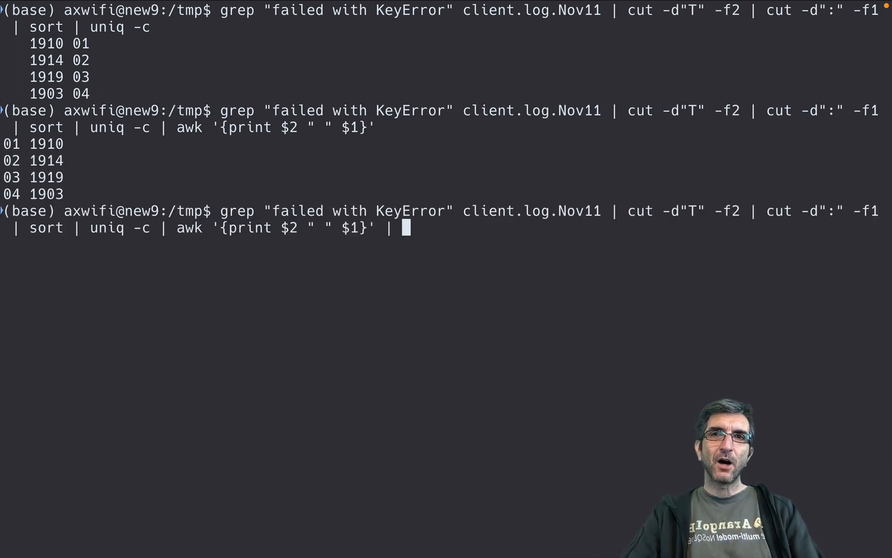
{"action": "mouse_move", "coordinate": [277, 200]}
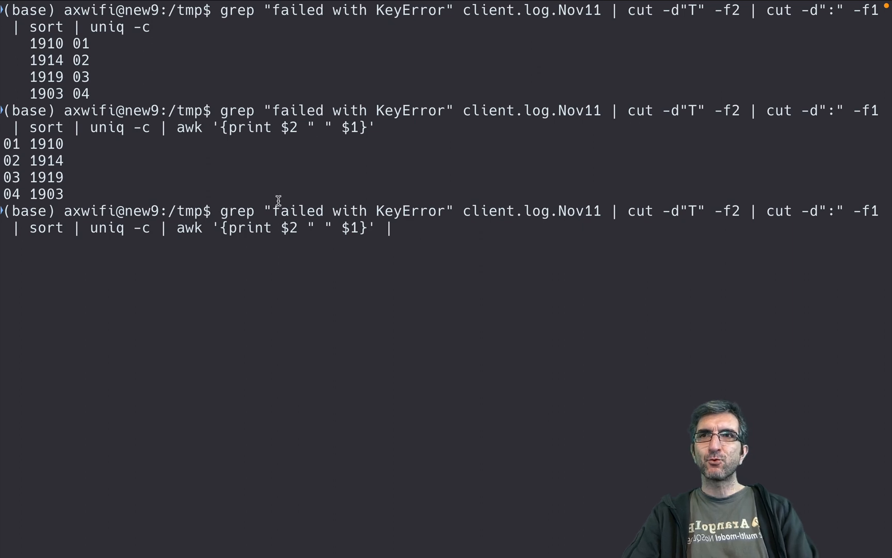
{"action": "type", "text": "termgra"}
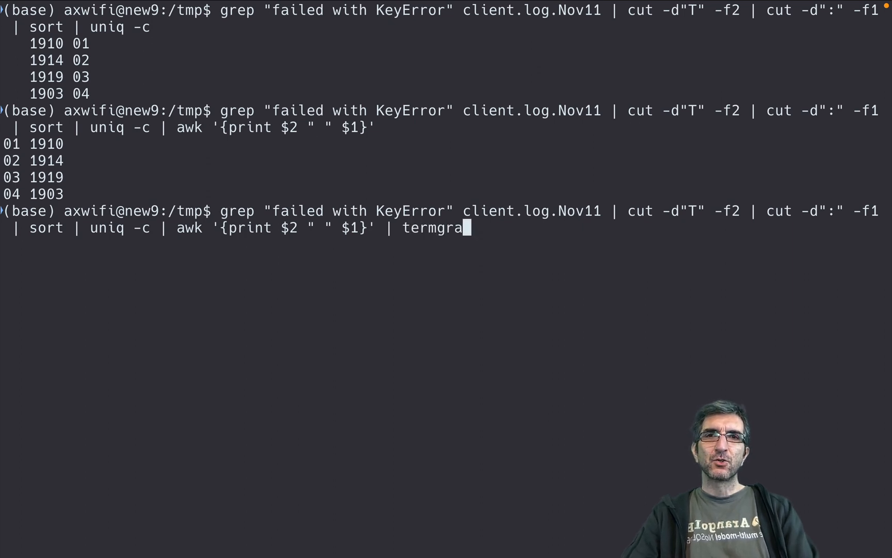
{"action": "key", "text": "Return"}
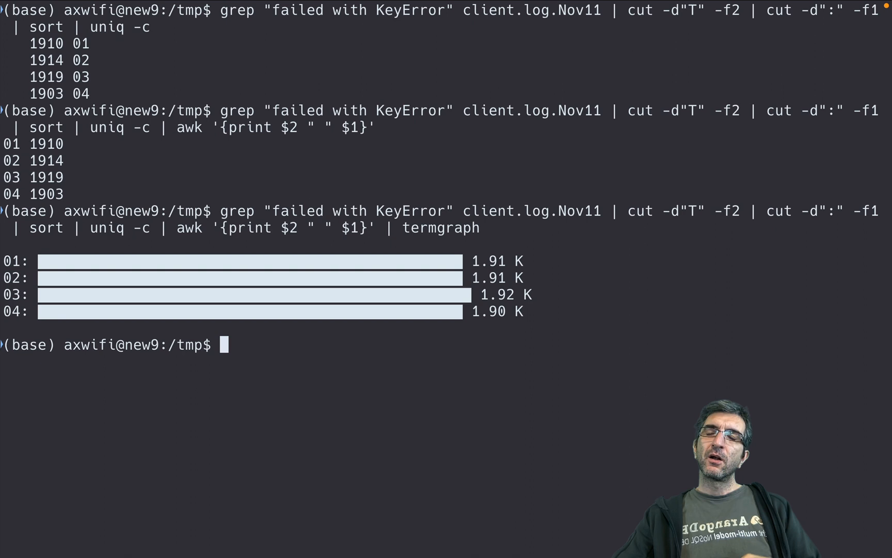
{"action": "mouse_move", "coordinate": [392, 224]}
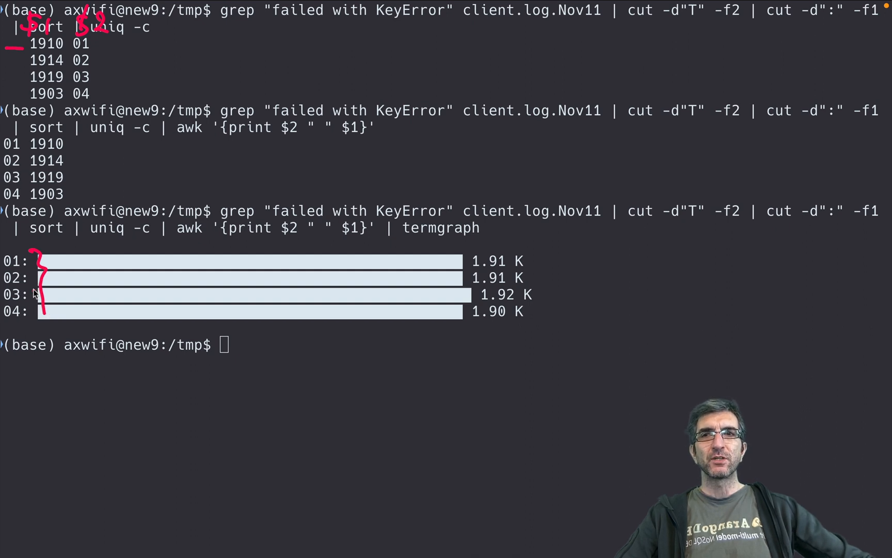
{"action": "mouse_move", "coordinate": [149, 292]}
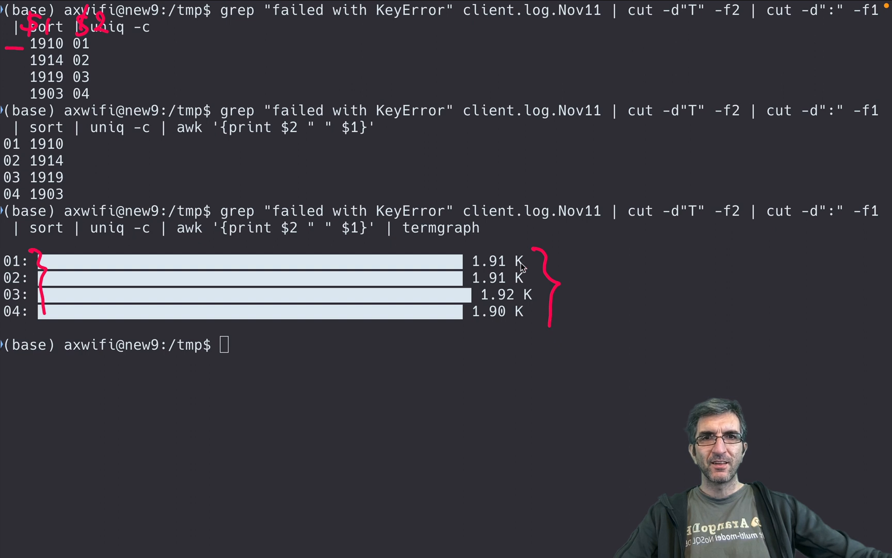
{"action": "mouse_move", "coordinate": [505, 272]}
{"action": "type", "text": "grep \"failed with KeyError\" client.log.Nov11 | cut -d\"T\" -f2 | head"}
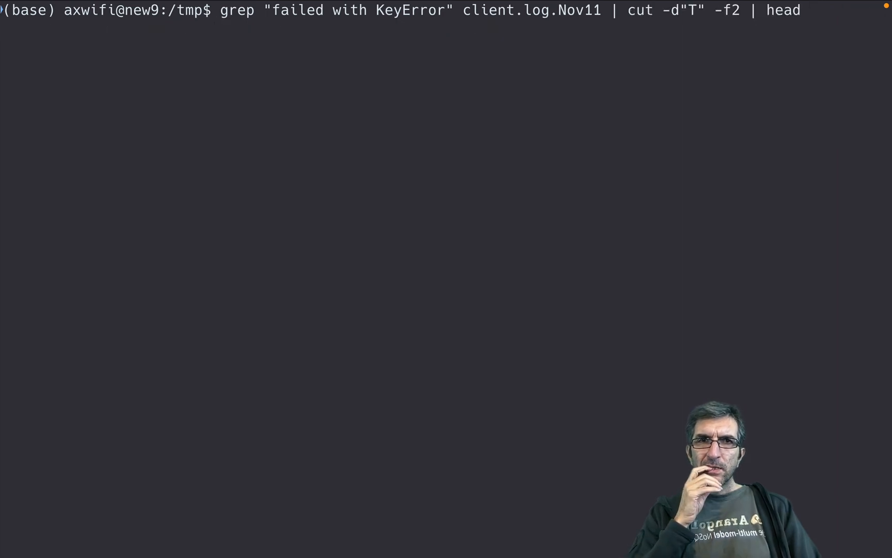
Step: Cut hour and minute (-f1,2) and chart per-minute KeyError counts, e.g. 04:53 at 42
{"action": "type", "text": "cut -d\":\" -f1 "}
{"action": "key", "text": "Return"}
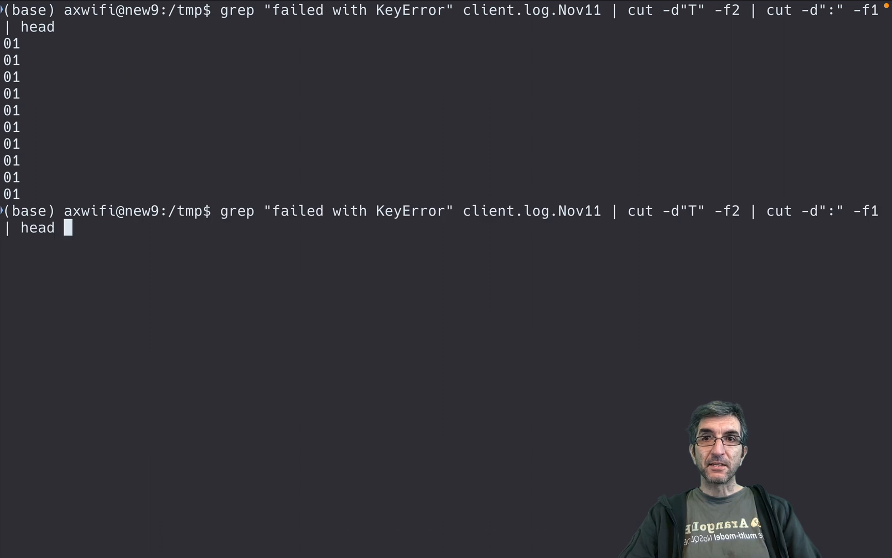
{"action": "type", "text": "| sort | uniq -c | awk '{print $2 \" \" $1}' | termgraph"}
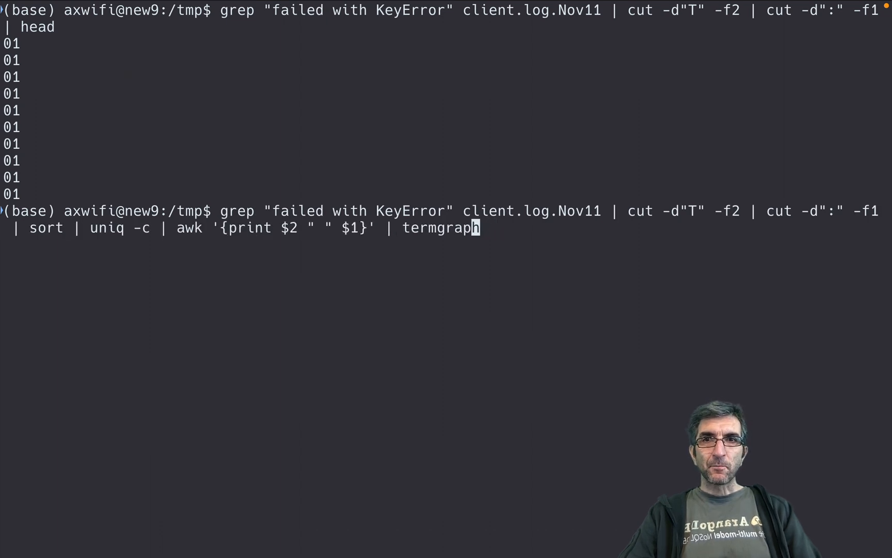
{"action": "key", "text": "Left"}
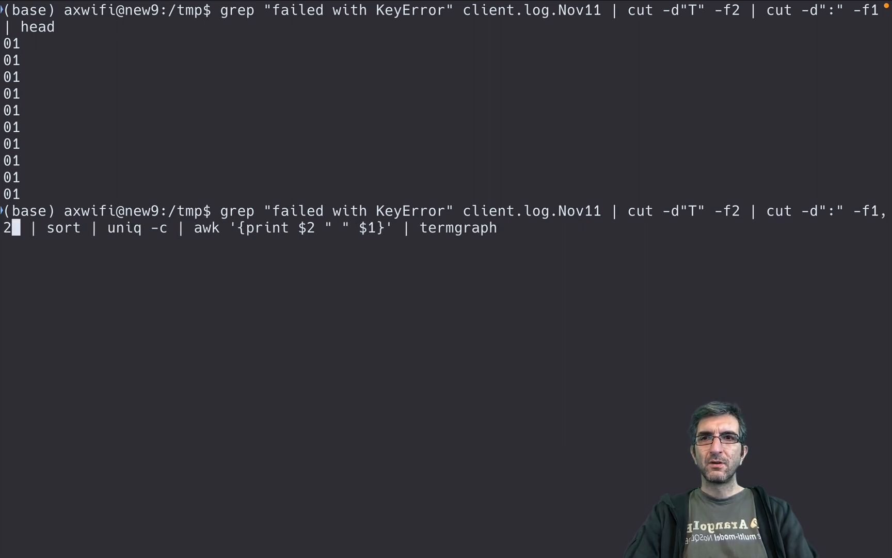
{"action": "key", "text": "Return"}
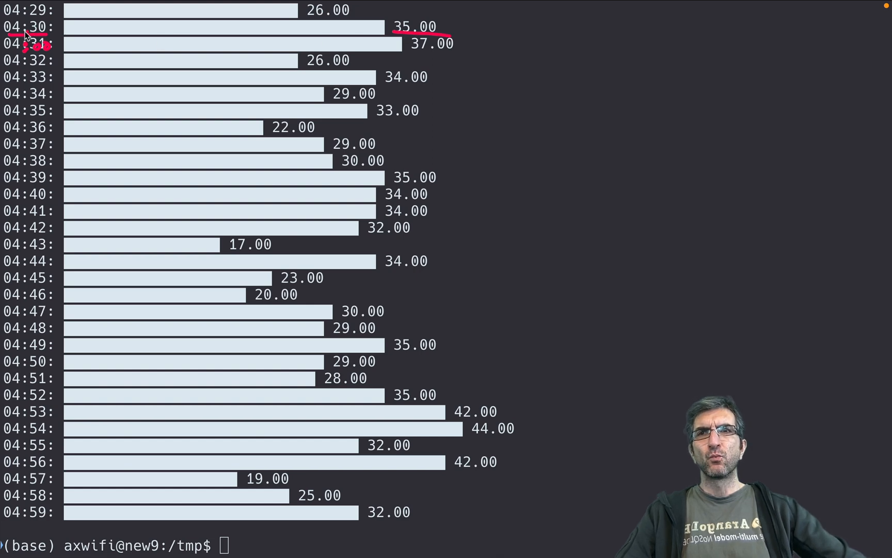
{"action": "mouse_move", "coordinate": [49, 100]}
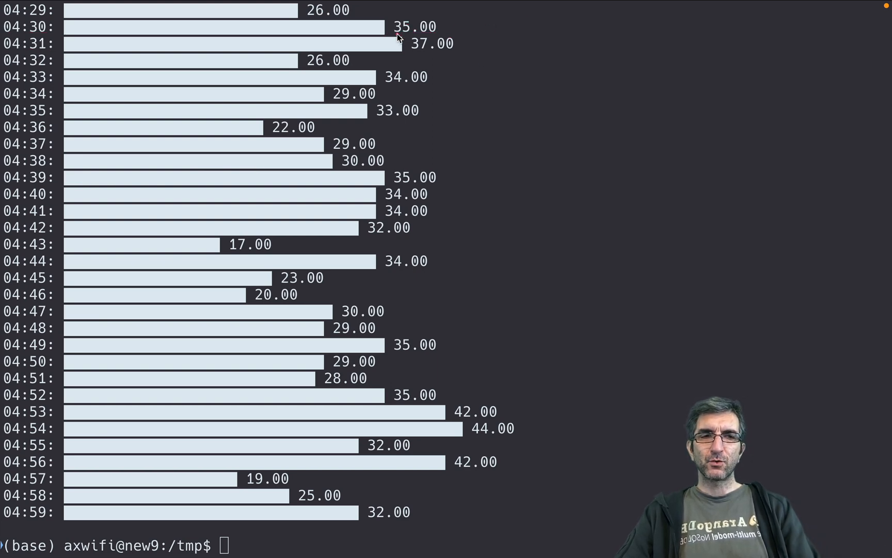
{"action": "mouse_move", "coordinate": [714, 166]}
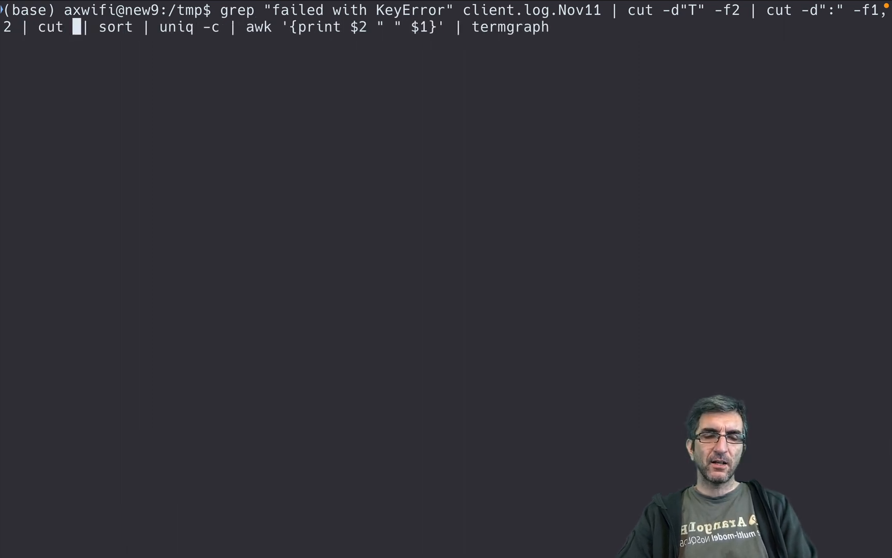
Step: Add cut -b1-4 and awk '{print $0 0}' before sort, then run the ten-minute chart pipeline
{"action": "type", "text": "-b1-"}
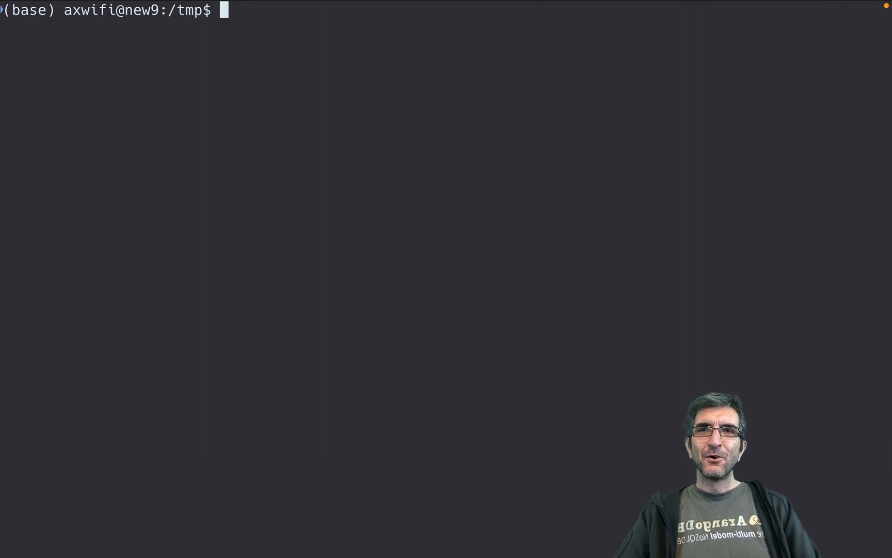
{"action": "type", "text": "grep \"failed with KeyError\" client.log.Nov11 | cut -d\"T\" -f2 | cut -d\":\" -f1,2 | cut -b1-4 | sort | uniq -c | awk '{print $2 \" \" $1}' | termgraph"}
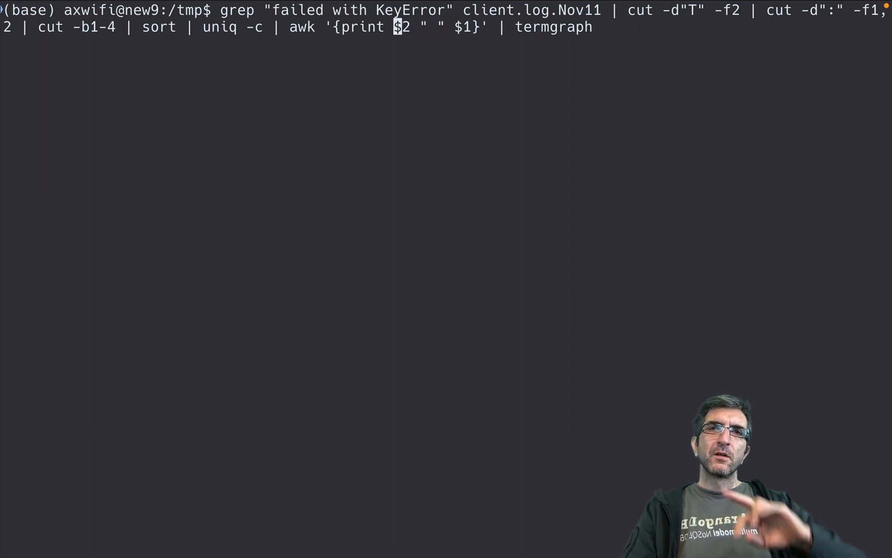
{"action": "key", "text": "Left"}
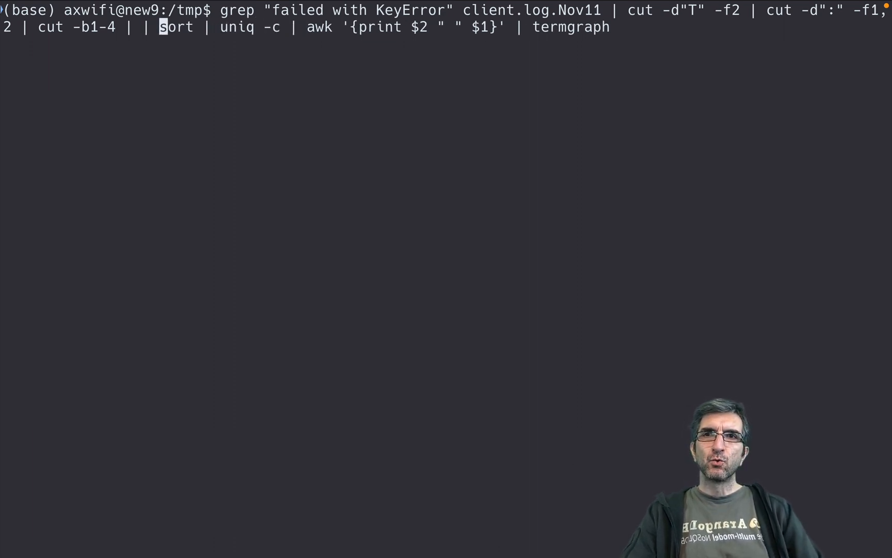
{"action": "type", "text": "awk"}
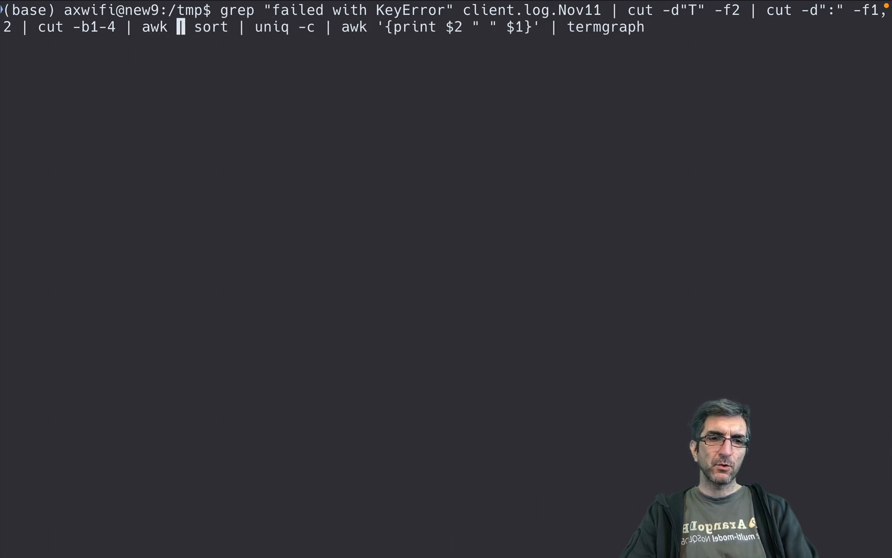
{"action": "type", "text": "'{"}
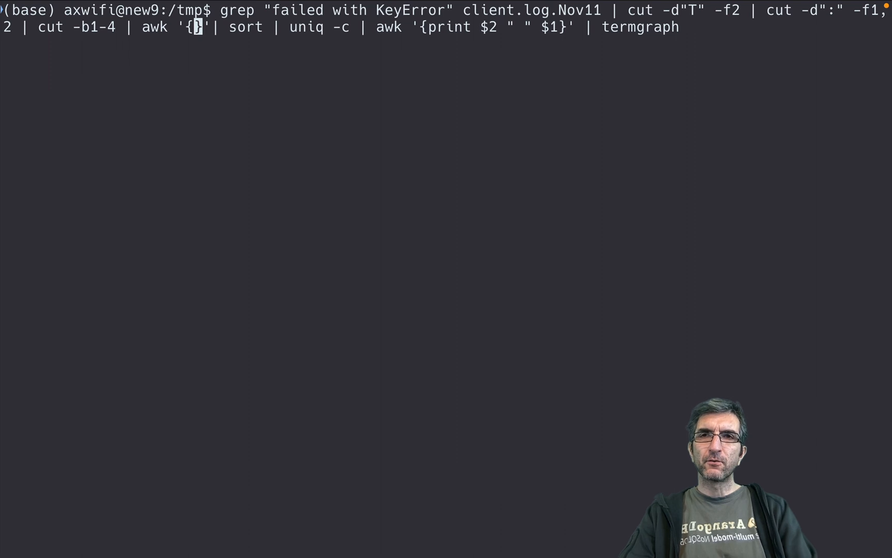
{"action": "type", "text": "print"}
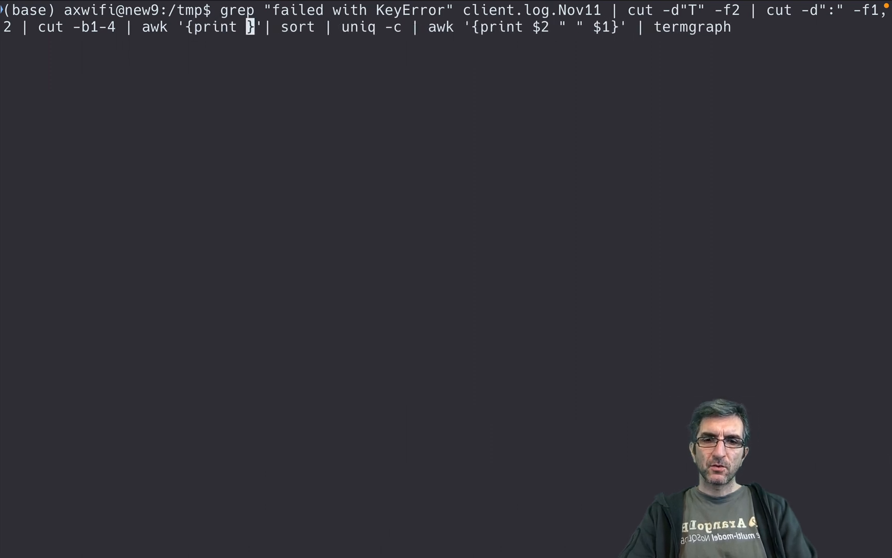
{"action": "type", "text": "$0"}
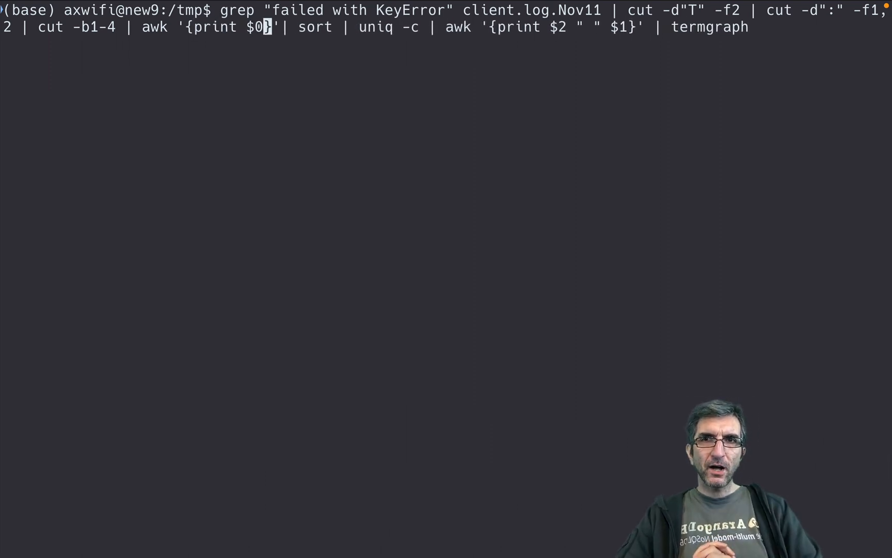
{"action": "type", "text": "0"}
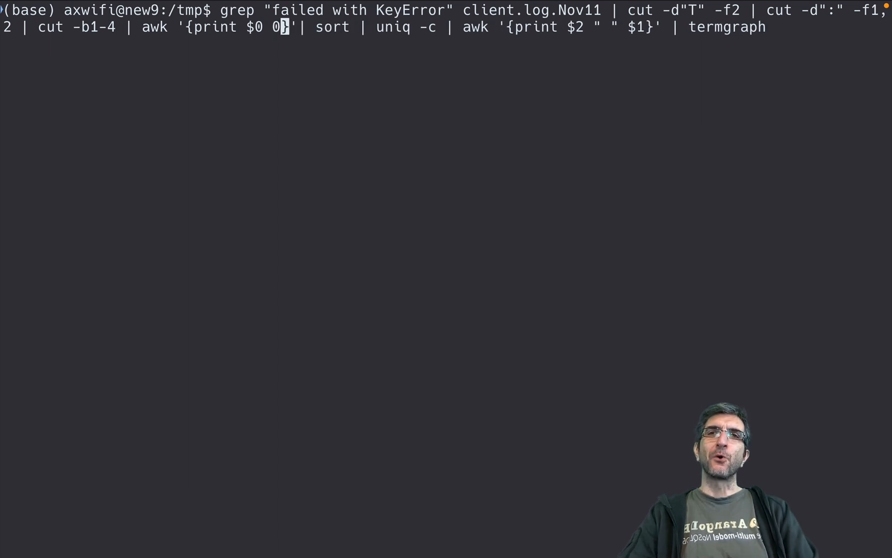
{"action": "key", "text": "Return"}
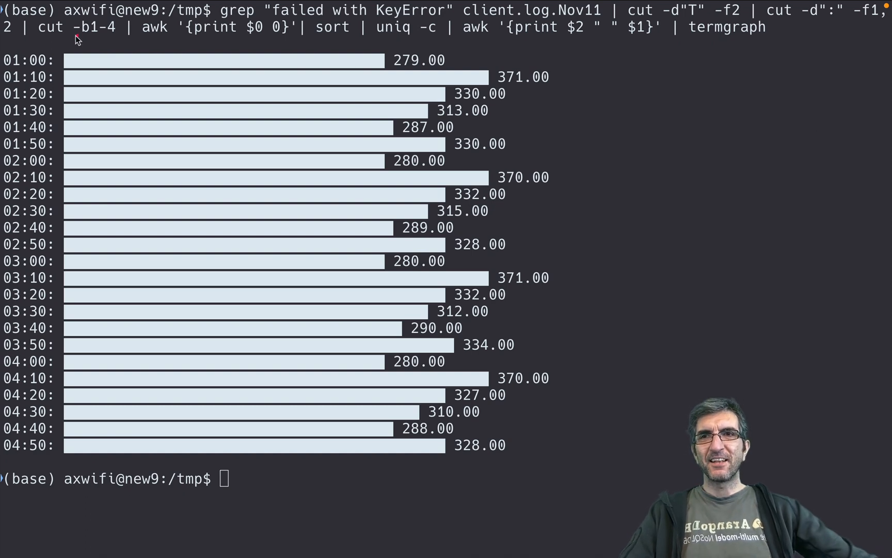
{"action": "mouse_move", "coordinate": [35, 62]}
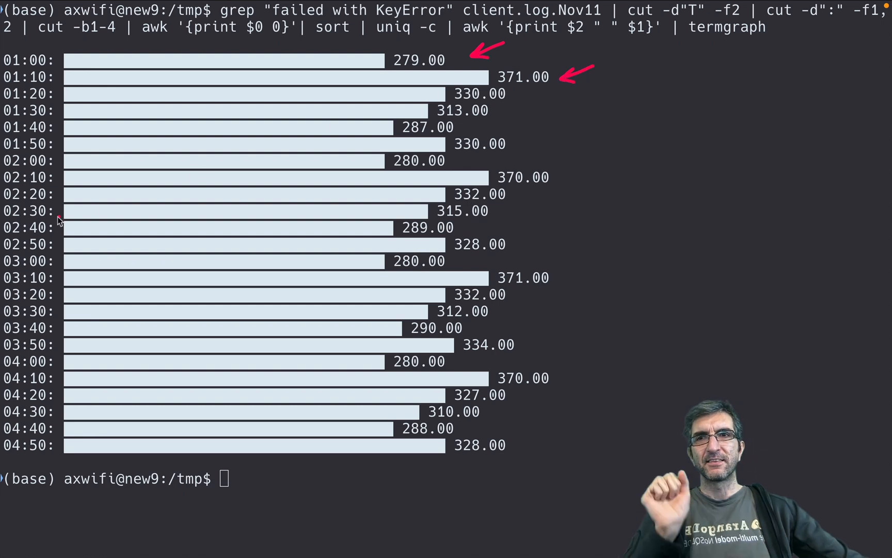
{"action": "mouse_move", "coordinate": [45, 226]}
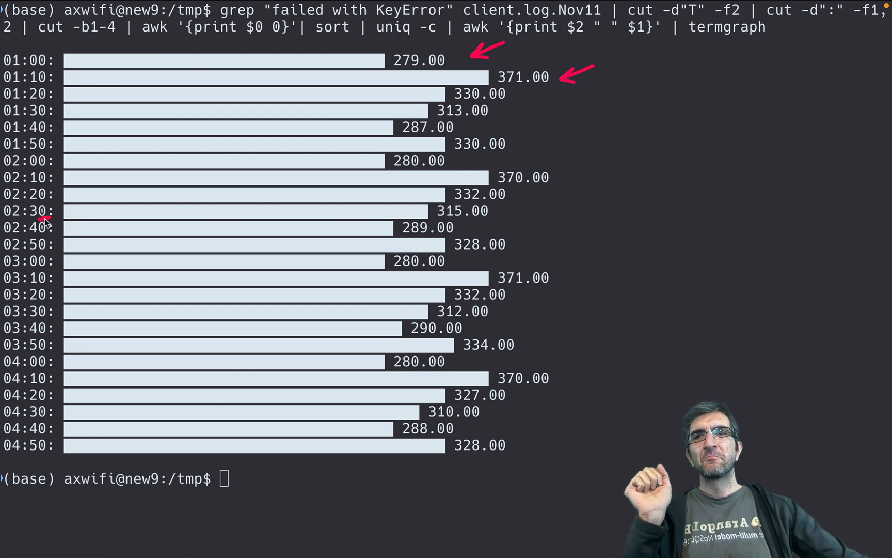
{"action": "mouse_move", "coordinate": [14, 213]}
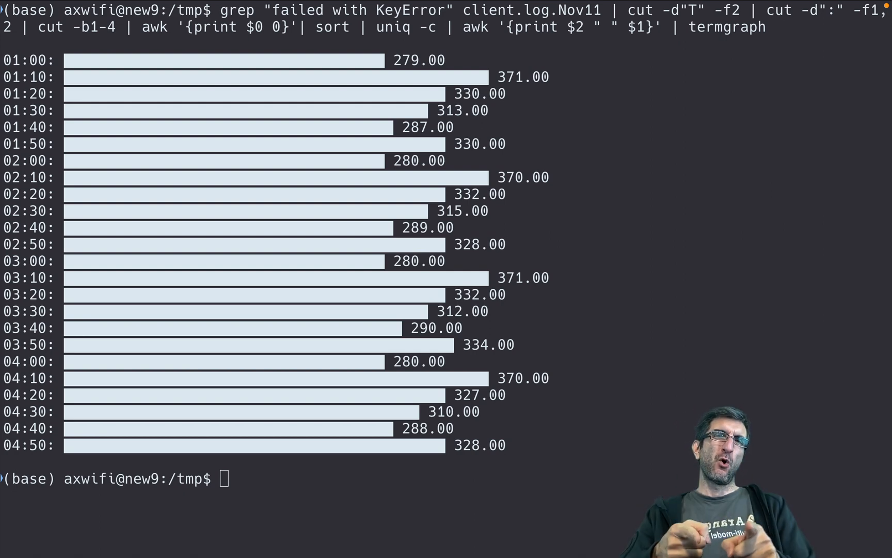
{"action": "mouse_move", "coordinate": [679, 142]}
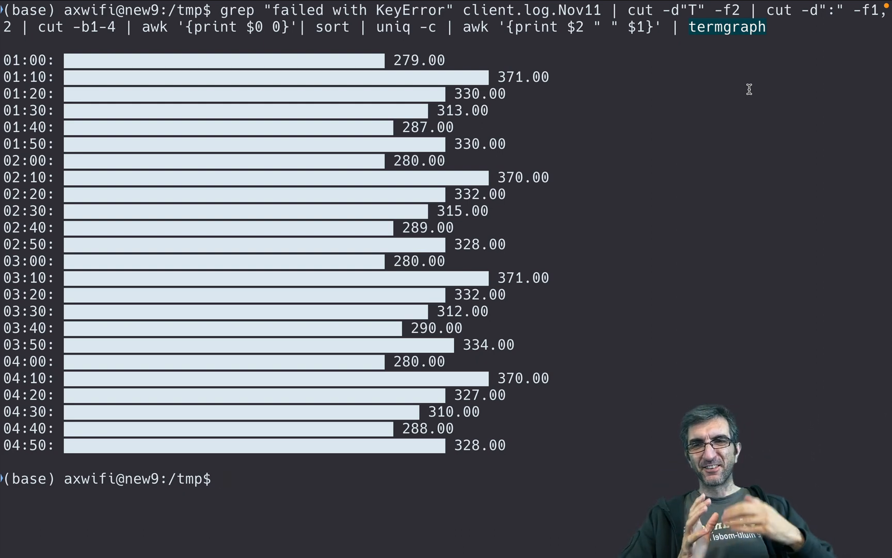
Step: Enter 'pip3 install termgraph' at the prompt without running it yet
{"action": "type", "text": "pip3"}
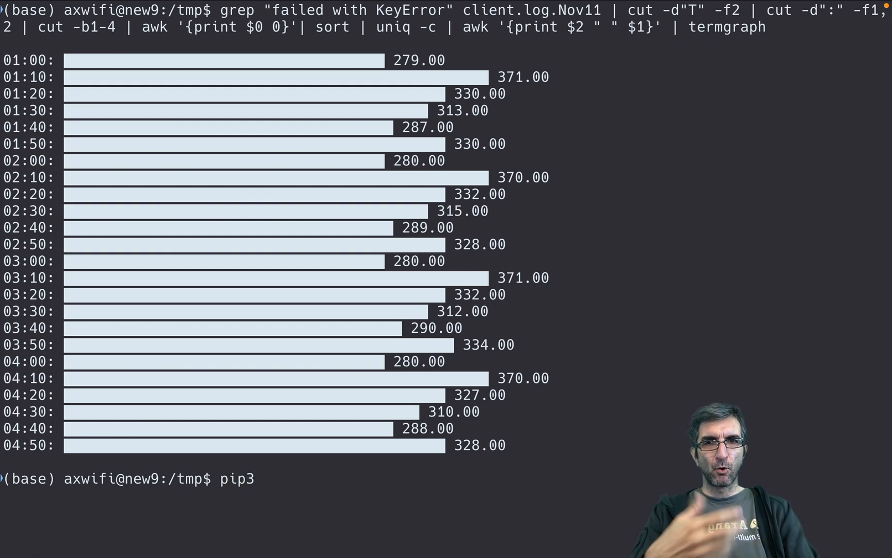
{"action": "type", "text": "install te"}
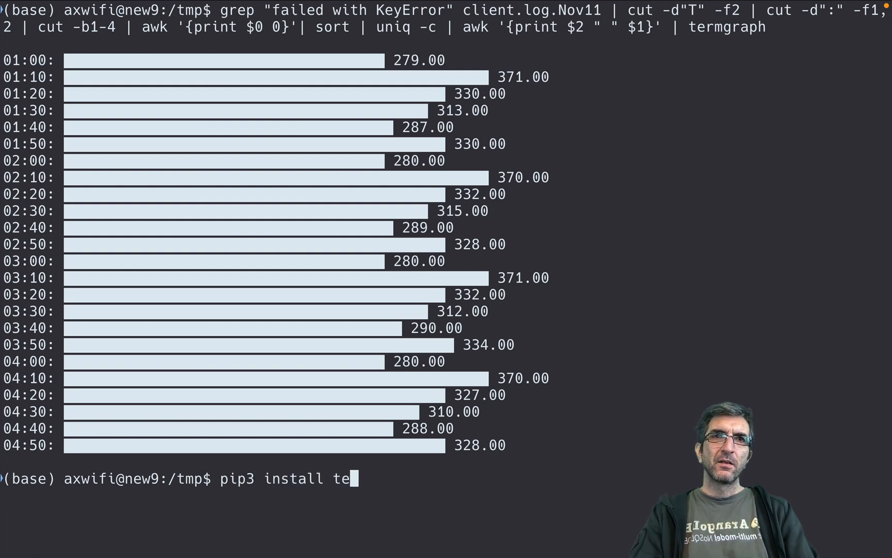
{"action": "type", "text": "rmgraph"}
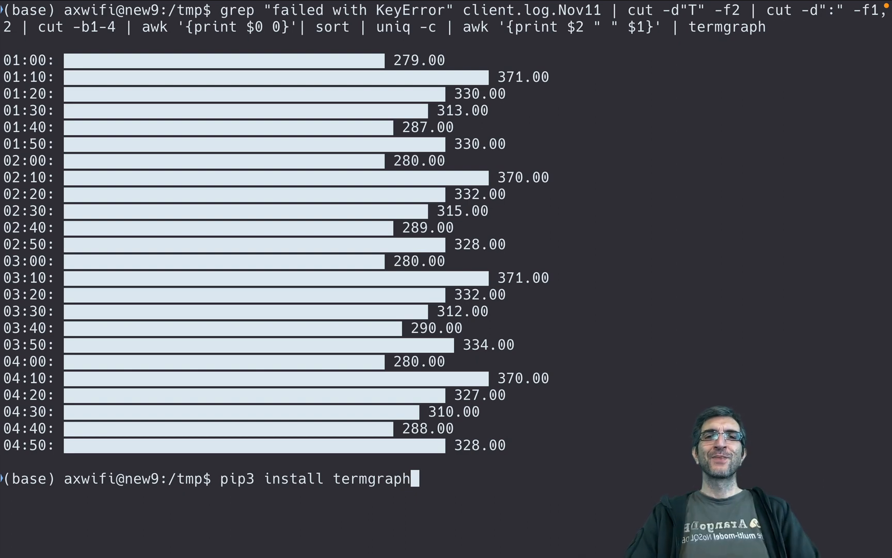